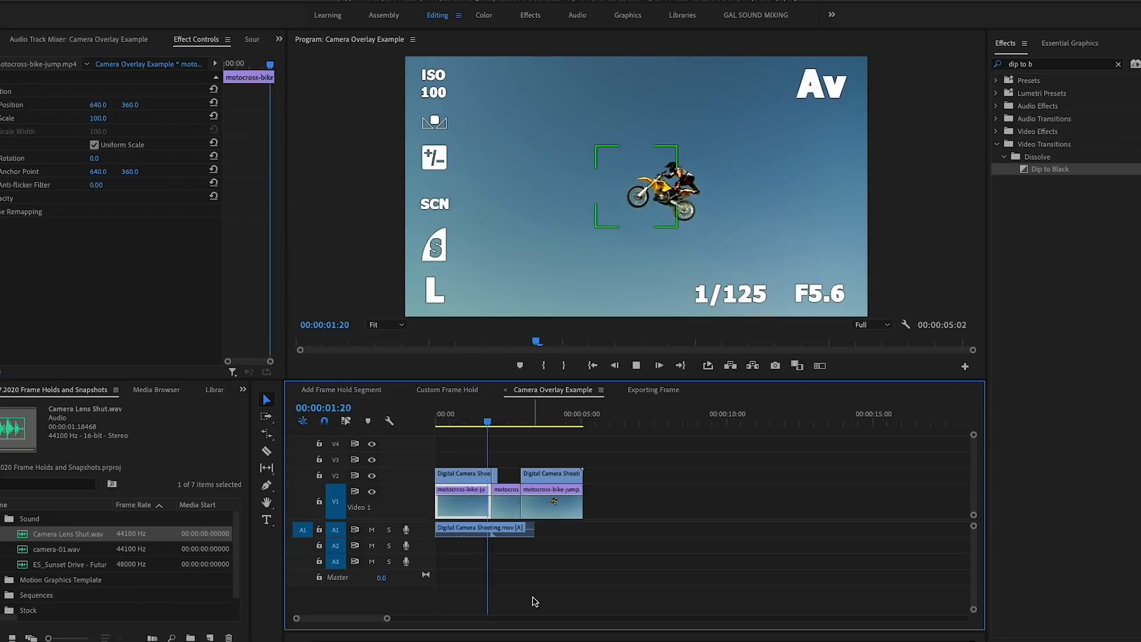
# Step: Switch the Timeline to the Add Frame Hold Segment sequence with the motocross clip
pyautogui.rightClick(568, 487)
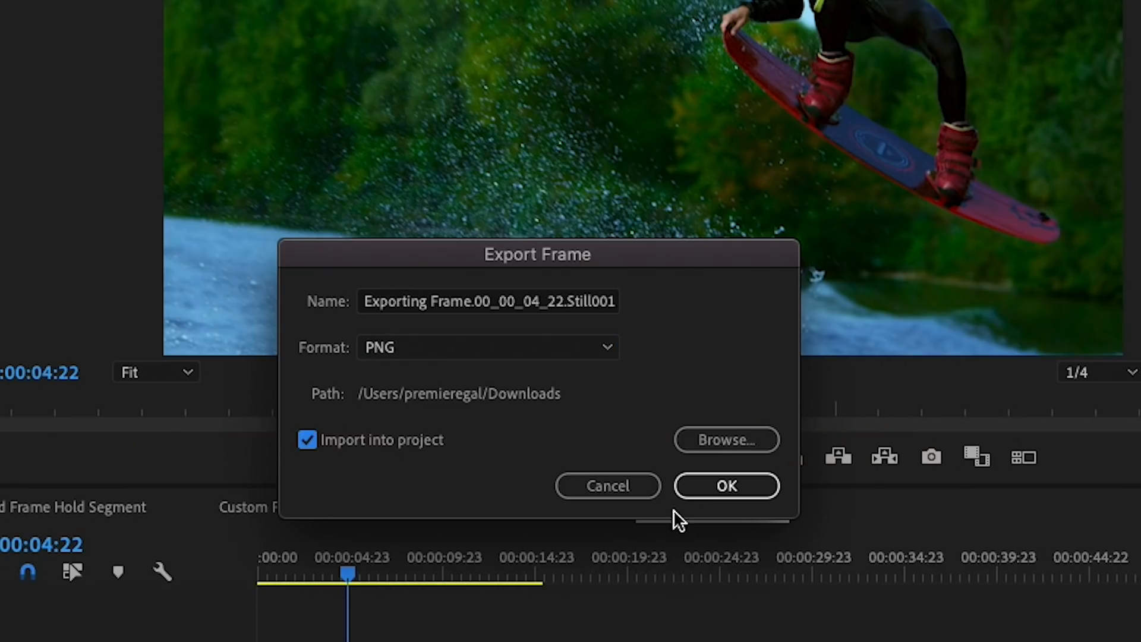
pyautogui.click(725, 485)
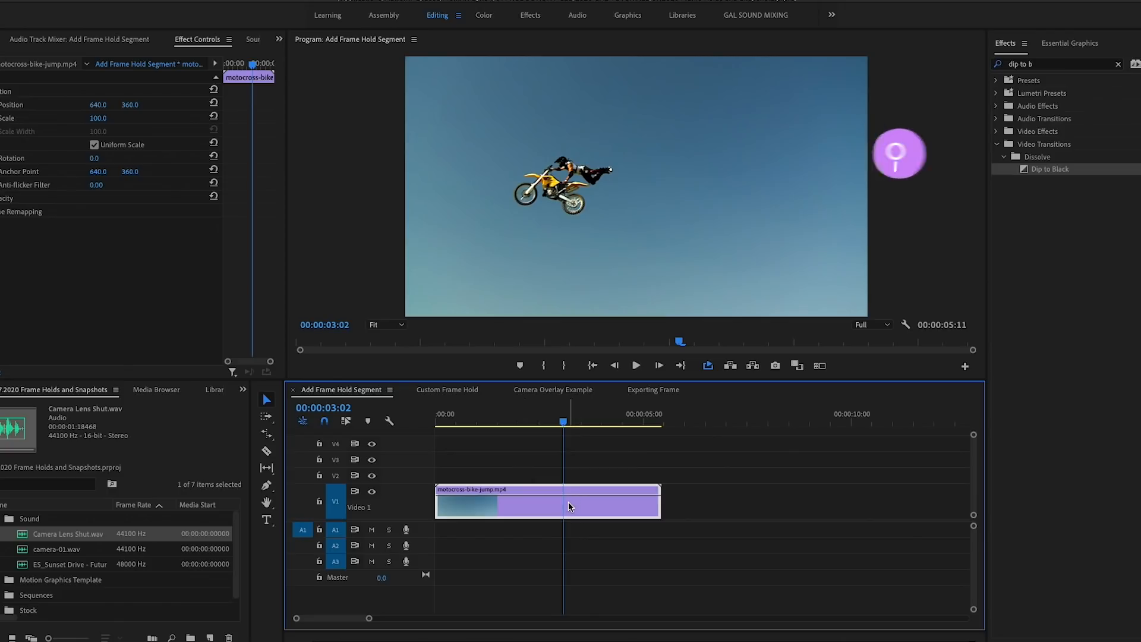
pyautogui.rightClick(570, 507)
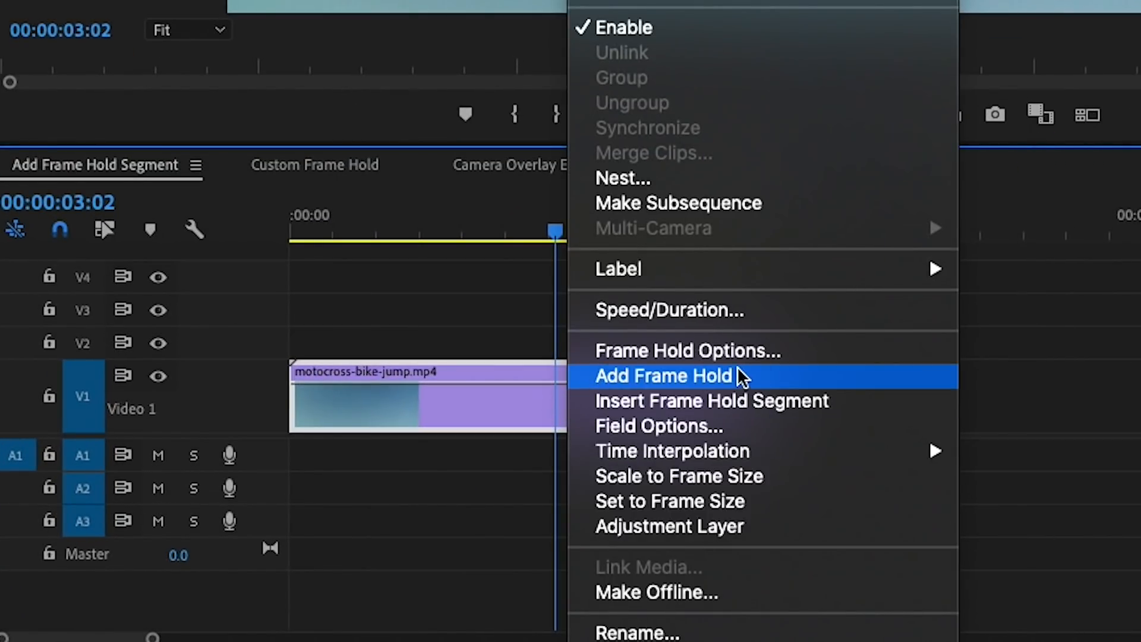
pyautogui.click(662, 376)
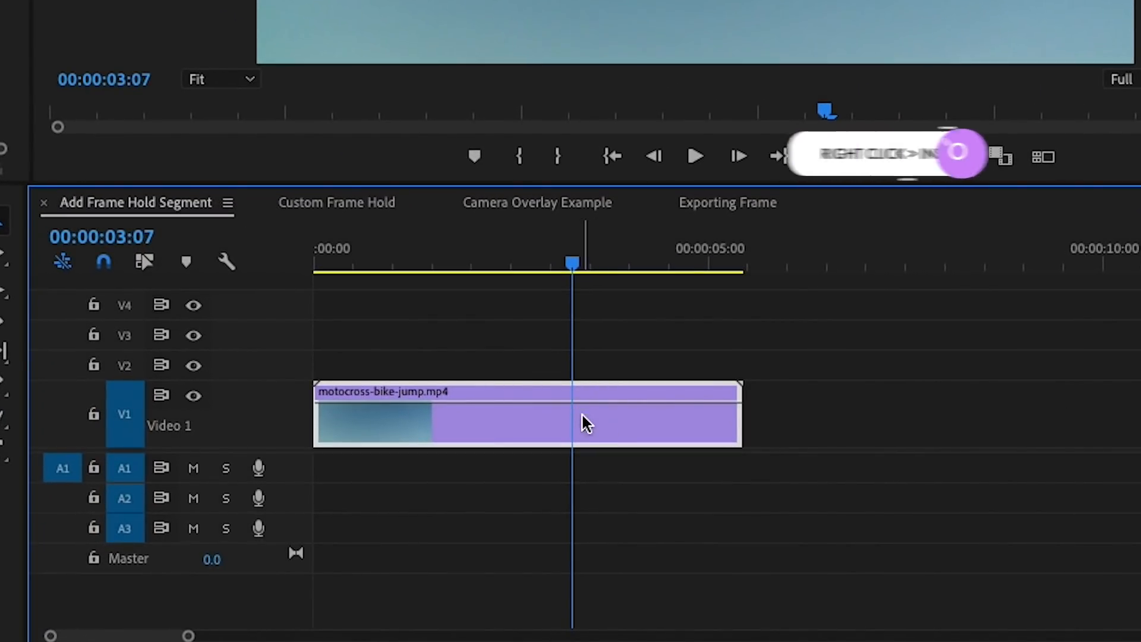
# Step: Insert a Frame Hold Segment at the playhead, splitting the motocross clip into three parts
pyautogui.rightClick(588, 425)
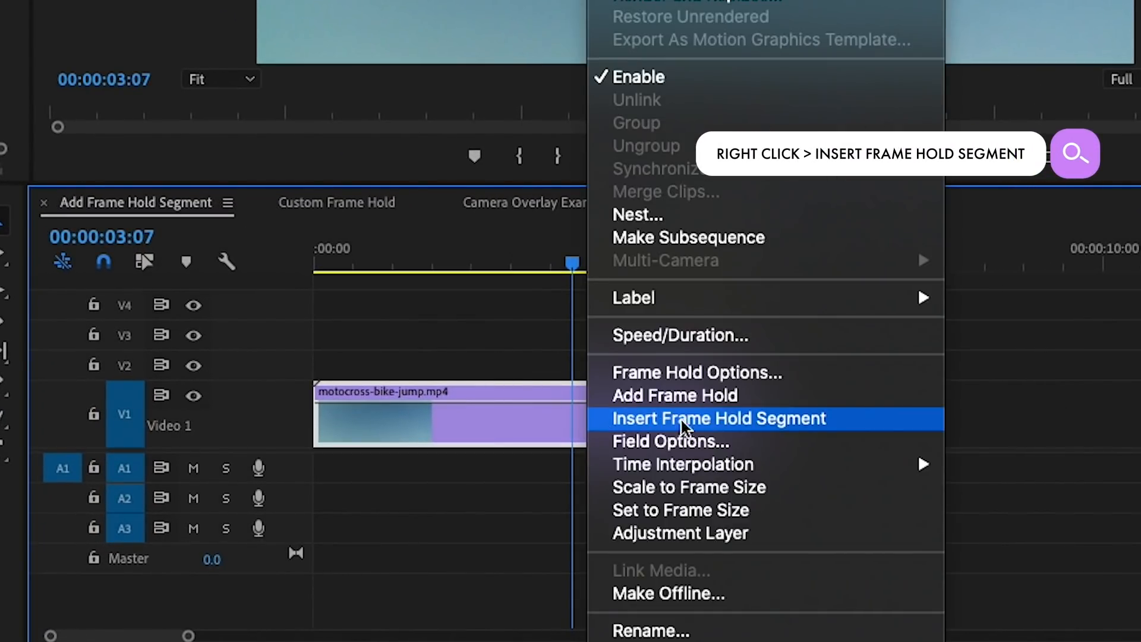
pyautogui.click(718, 418)
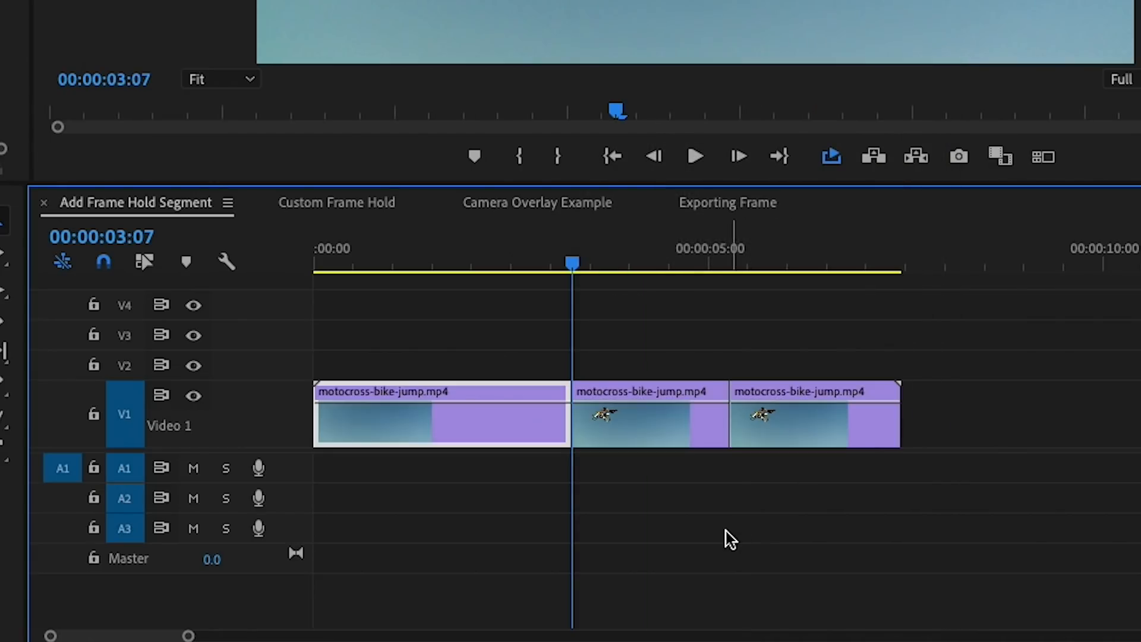
pyautogui.moveTo(720, 539)
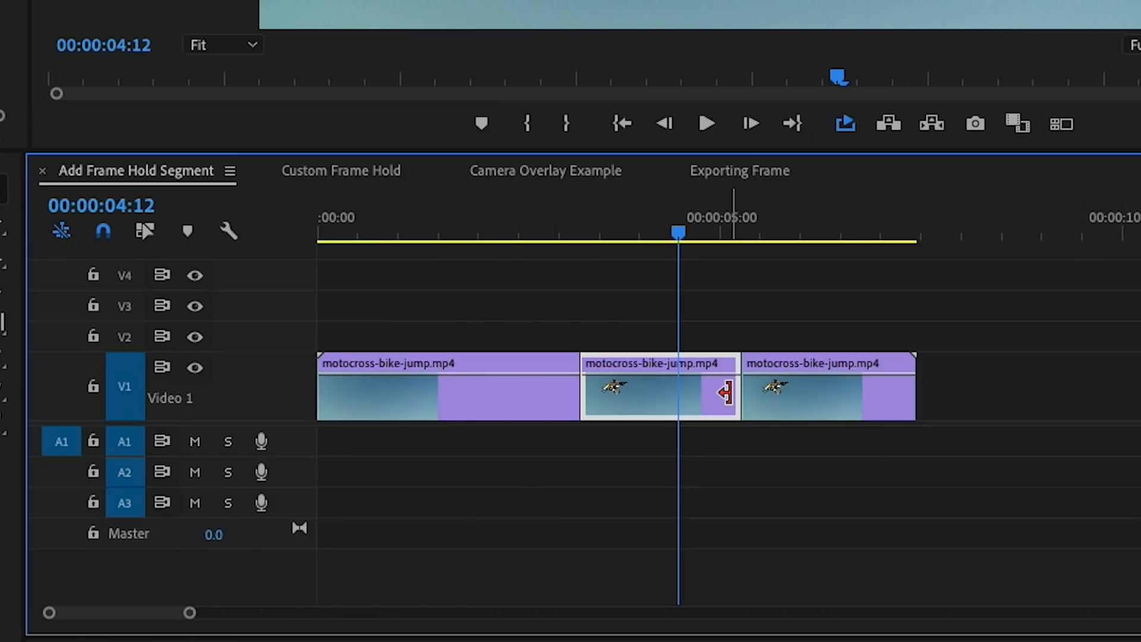
pyautogui.moveTo(722, 393)
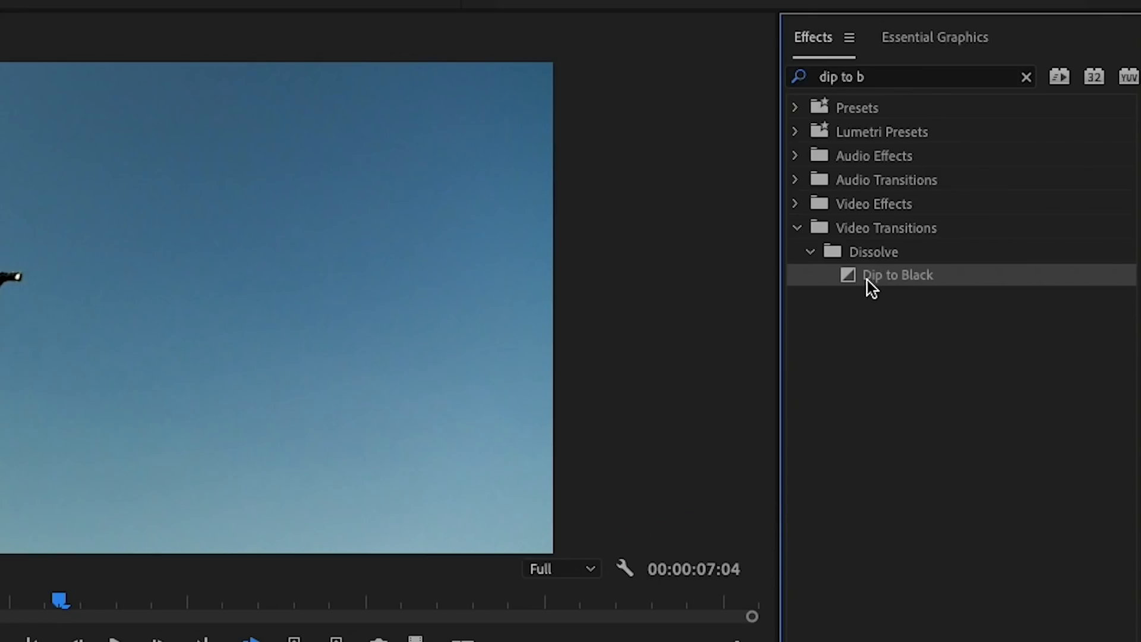
pyautogui.moveTo(923, 246)
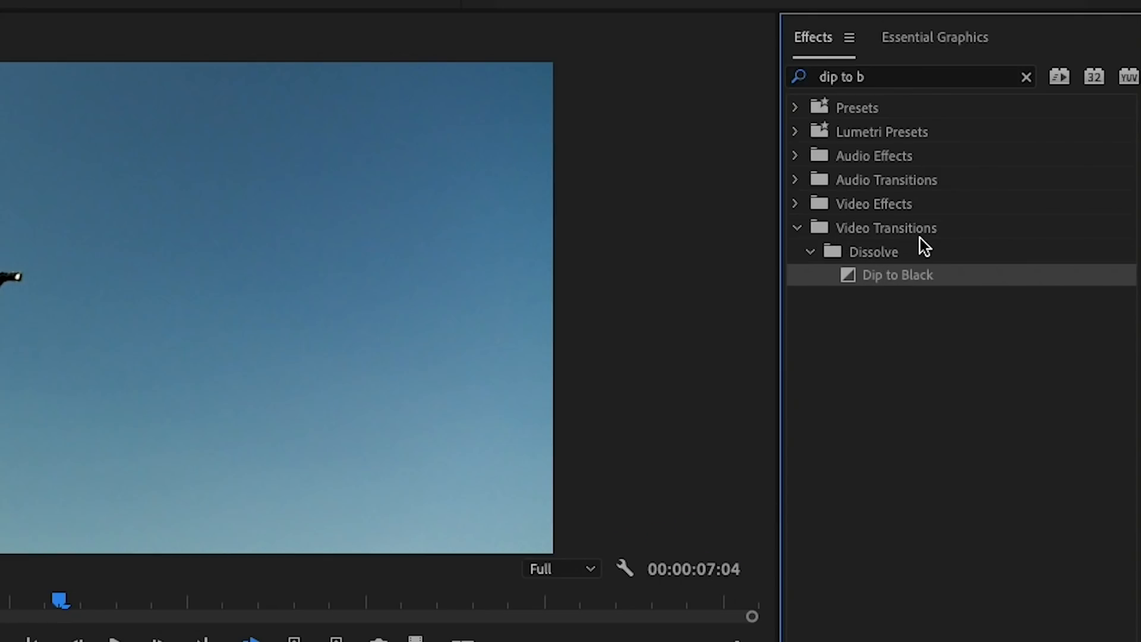
pyautogui.moveTo(872, 275)
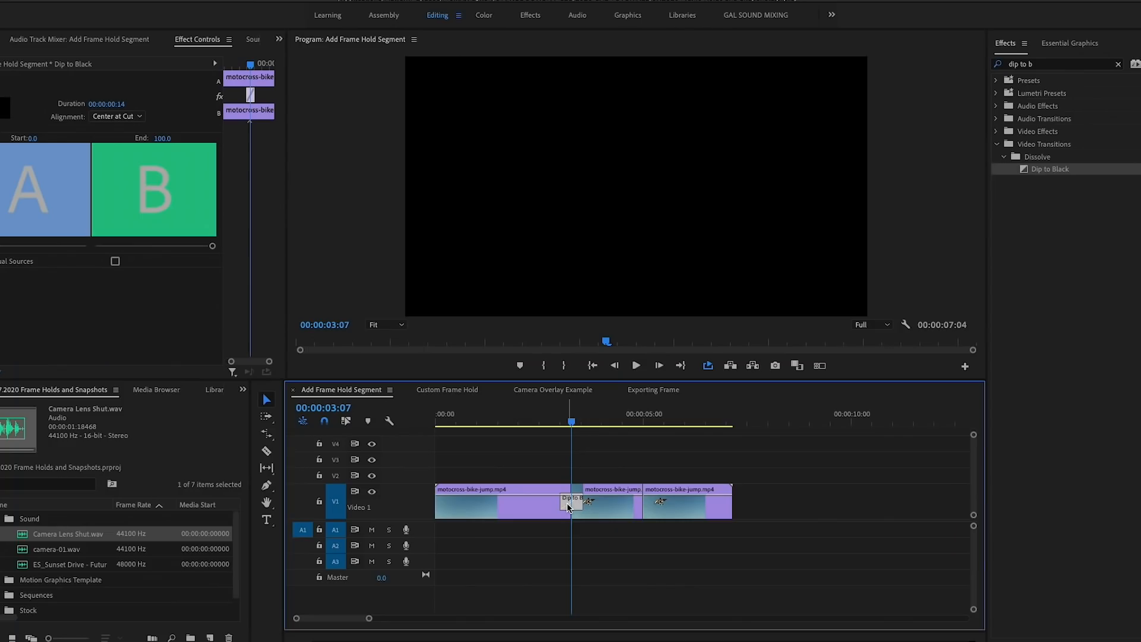
pyautogui.moveTo(129, 109)
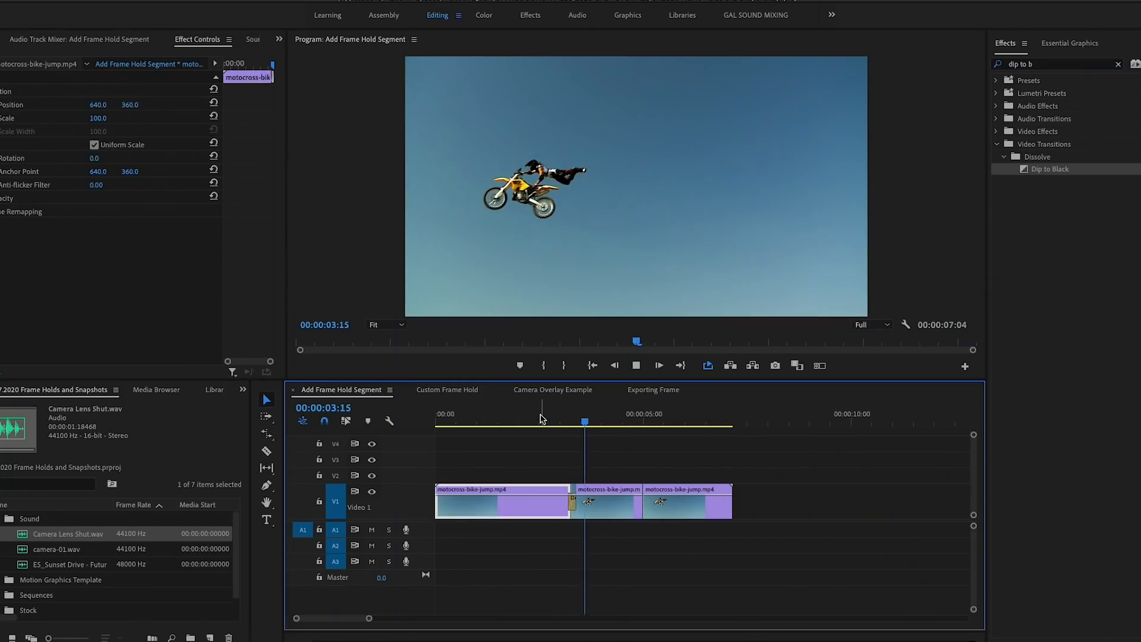
# Step: Select the Dip to Black transition at the freeze-frame cut and drag its edge shorter
pyautogui.click(669, 422)
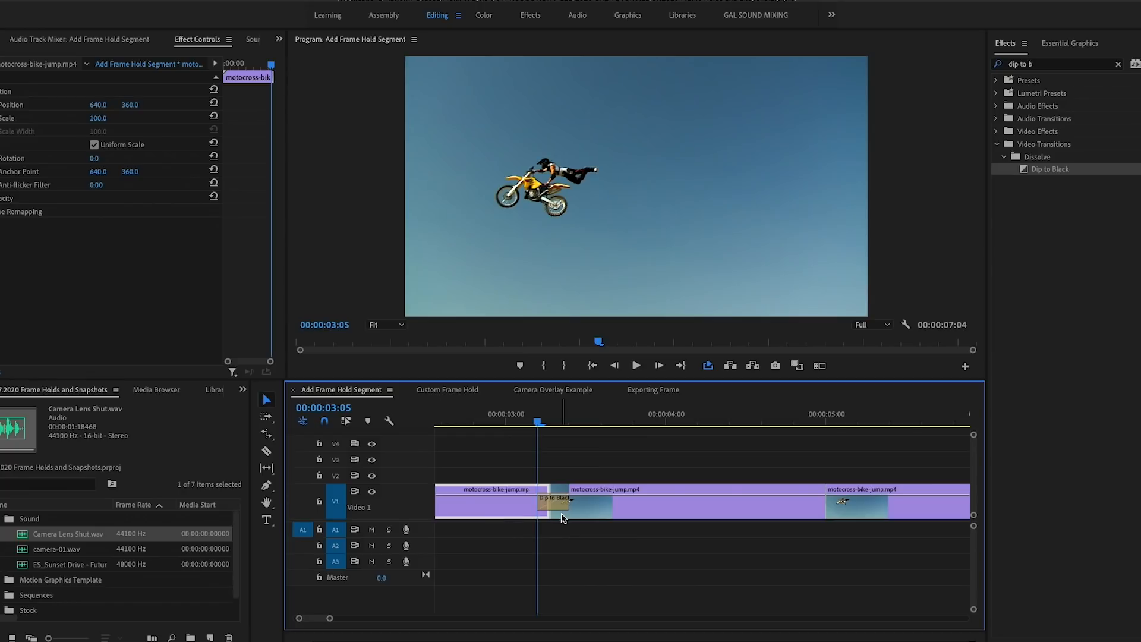
pyautogui.moveTo(553, 542)
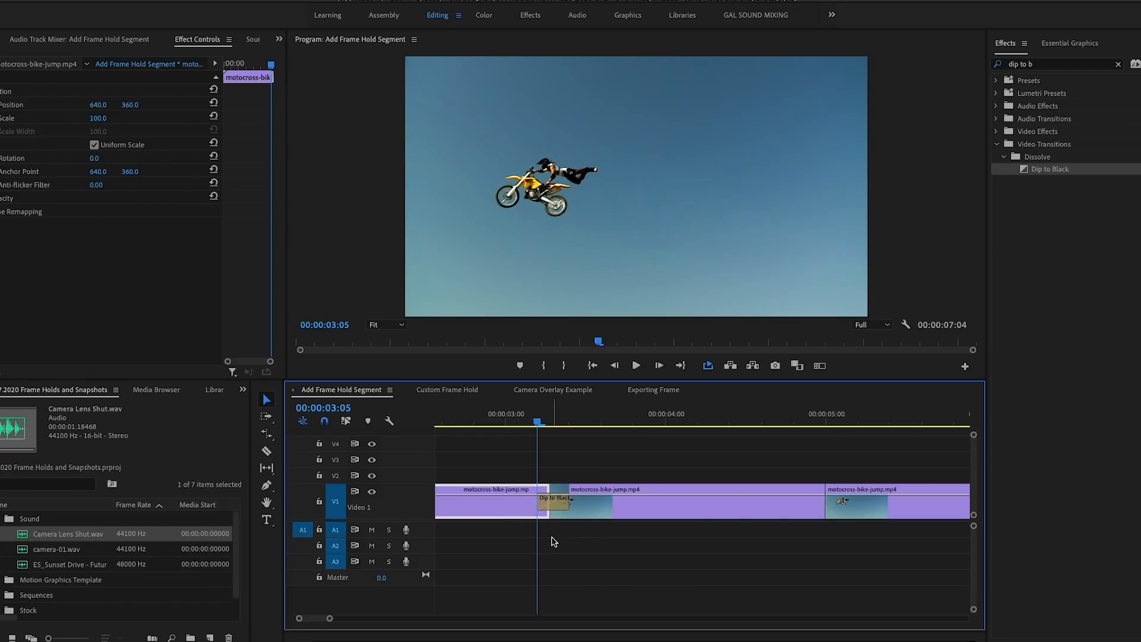
pyautogui.moveTo(153, 553)
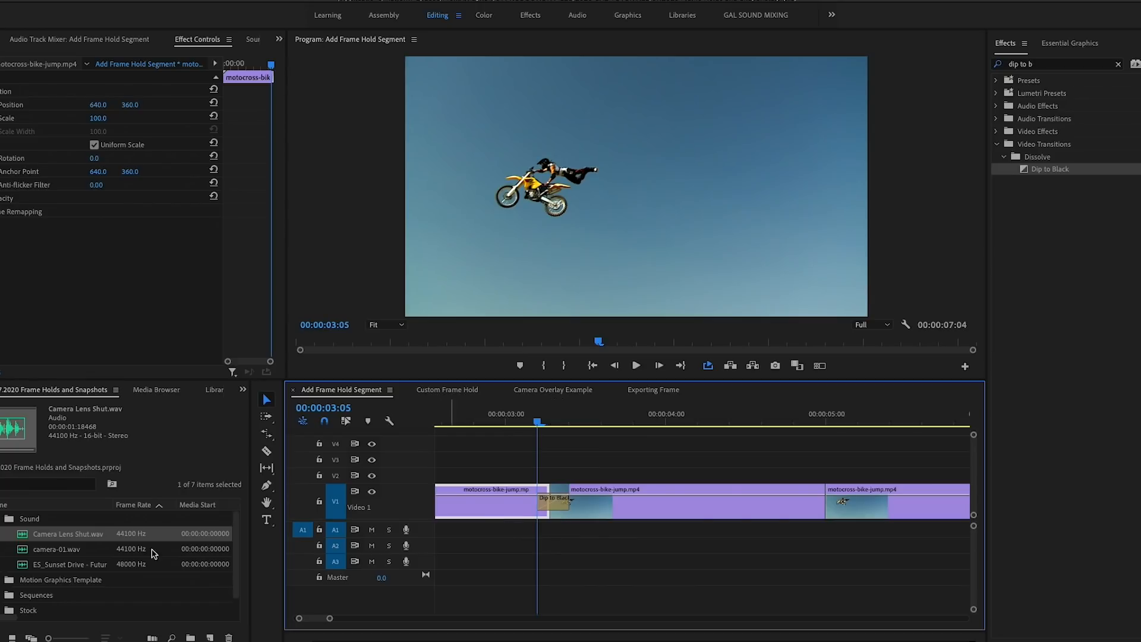
# Step: Place camera-01.wav under the freeze-frame and nudge it one frame left to meet the transition
pyautogui.click(59, 550)
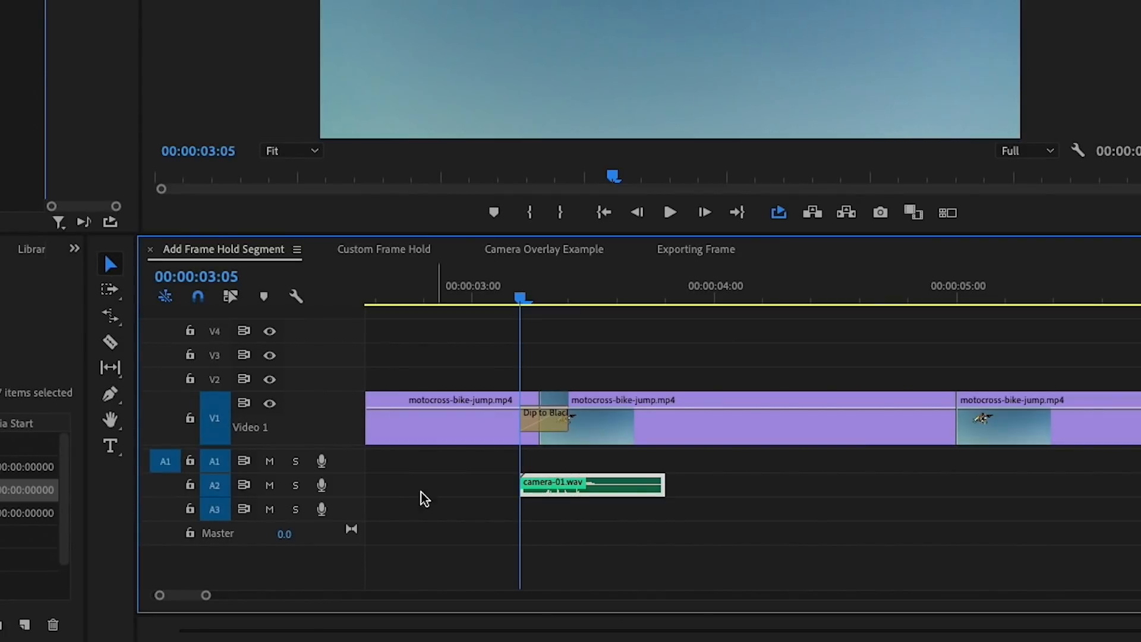
pyautogui.moveTo(535, 428)
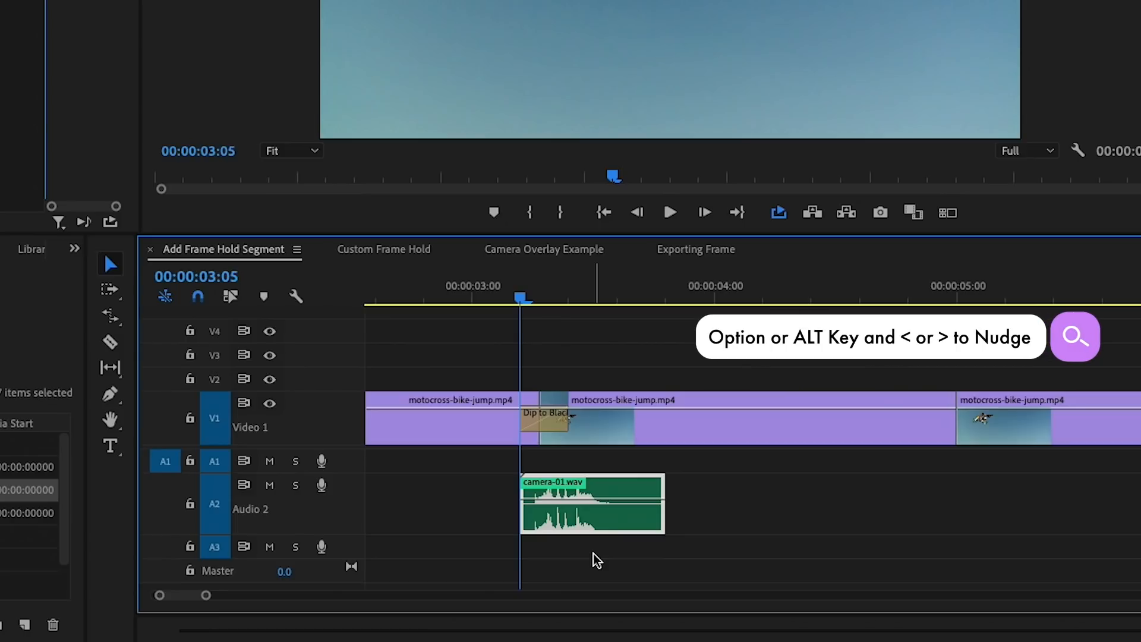
pyautogui.press('alt+left')
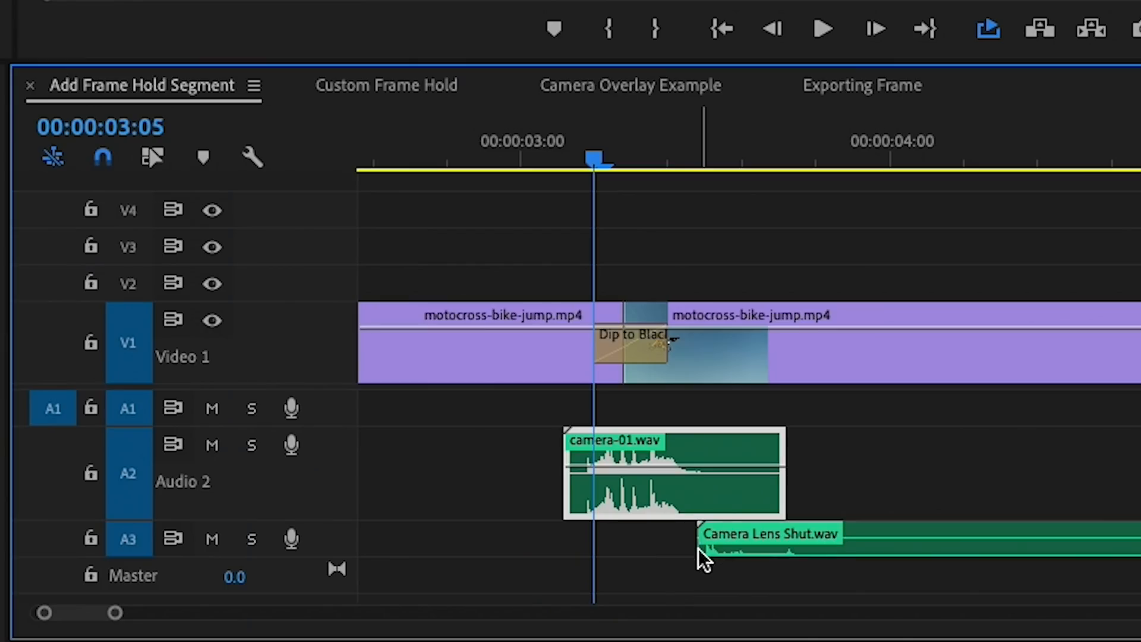
pyautogui.moveTo(666, 477)
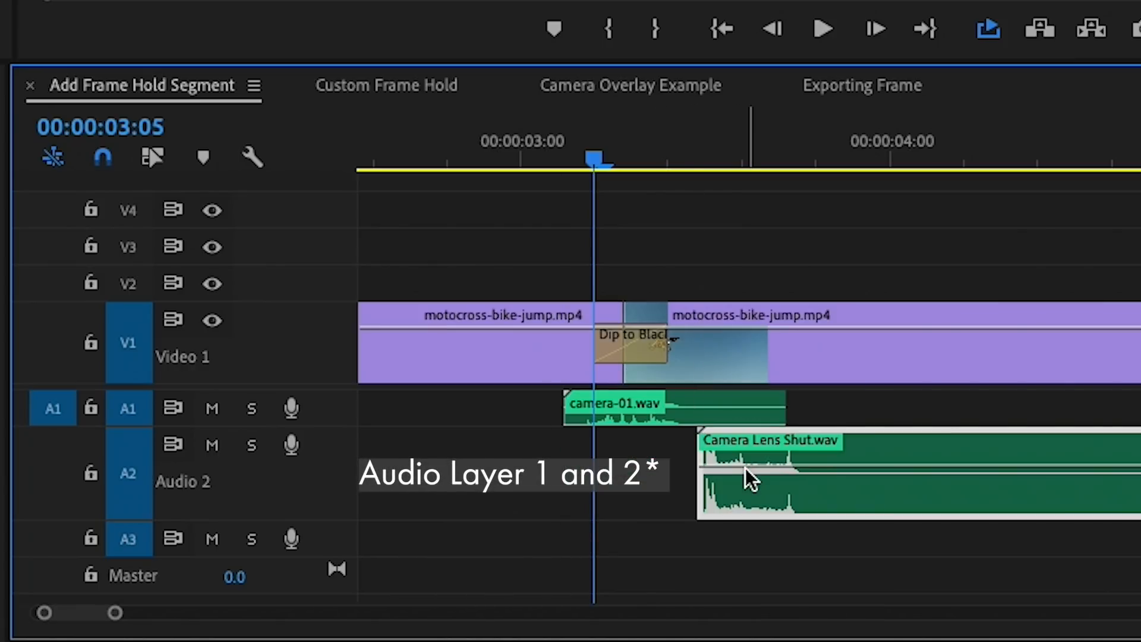
pyautogui.moveTo(750, 466)
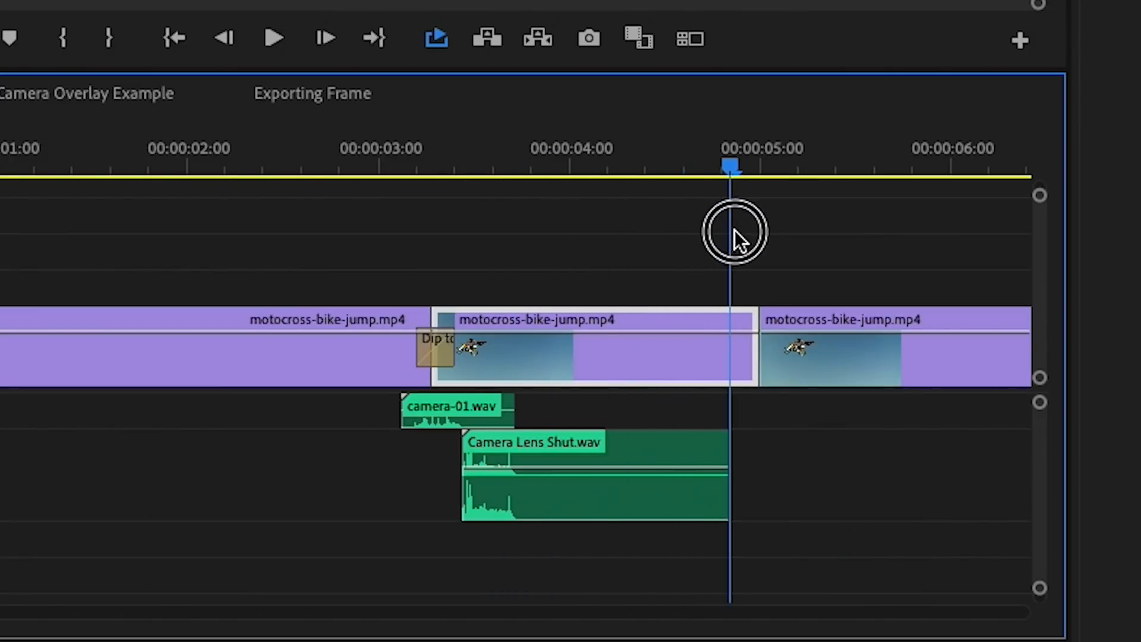
pyautogui.moveTo(758, 349)
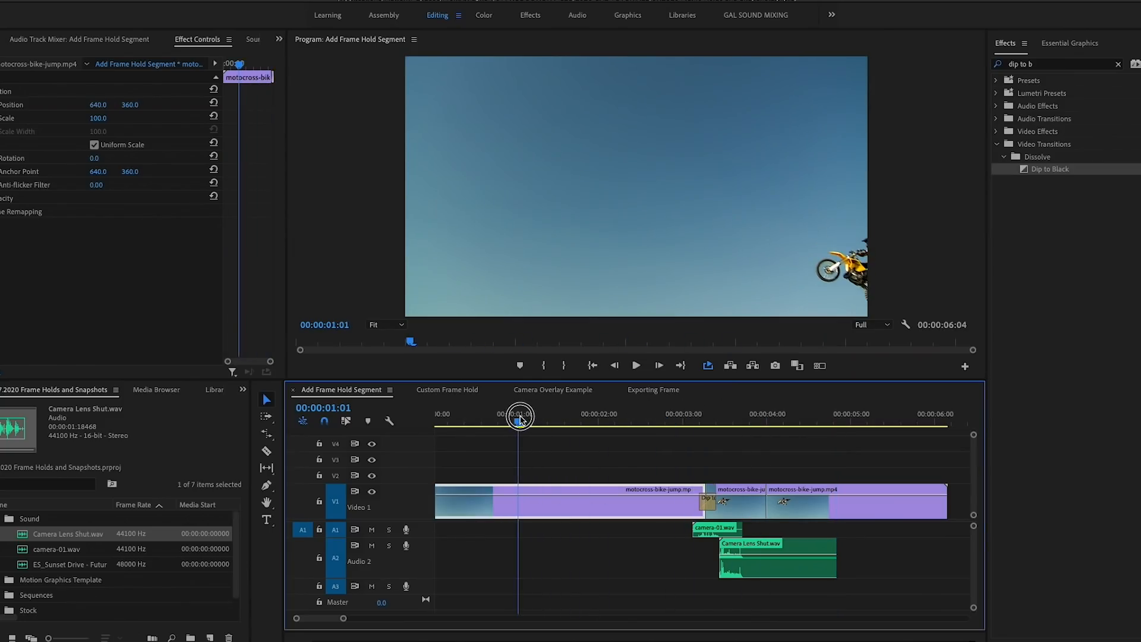
# Step: Trim Camera Lens Shut.wav to the hold segment's end and preview from the sequence start and later
pyautogui.click(635, 365)
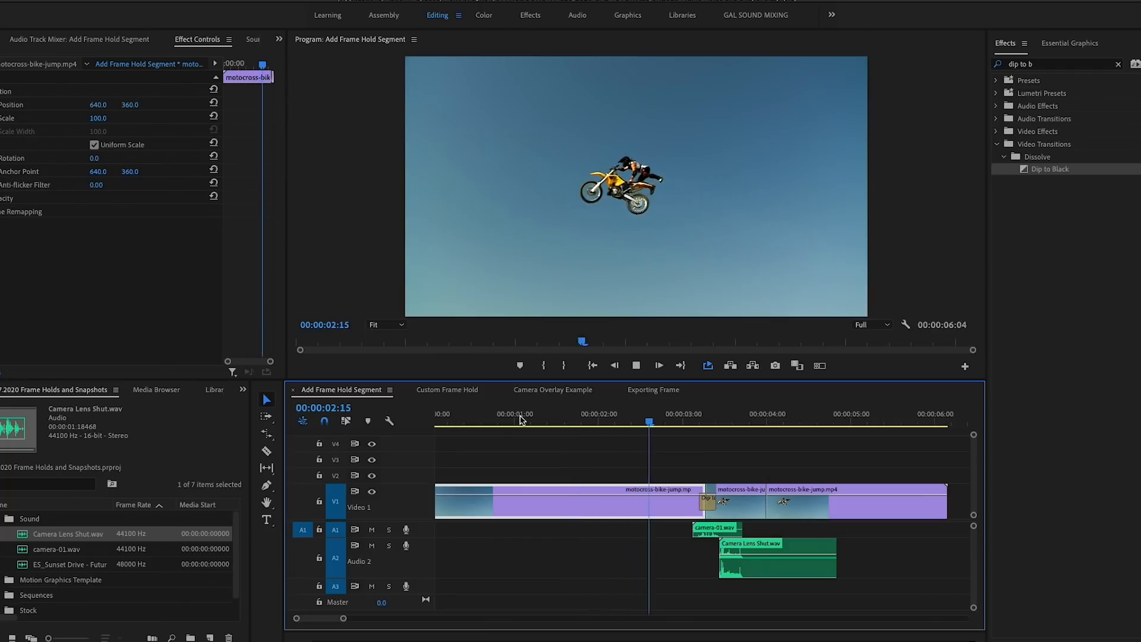
pyautogui.click(819, 422)
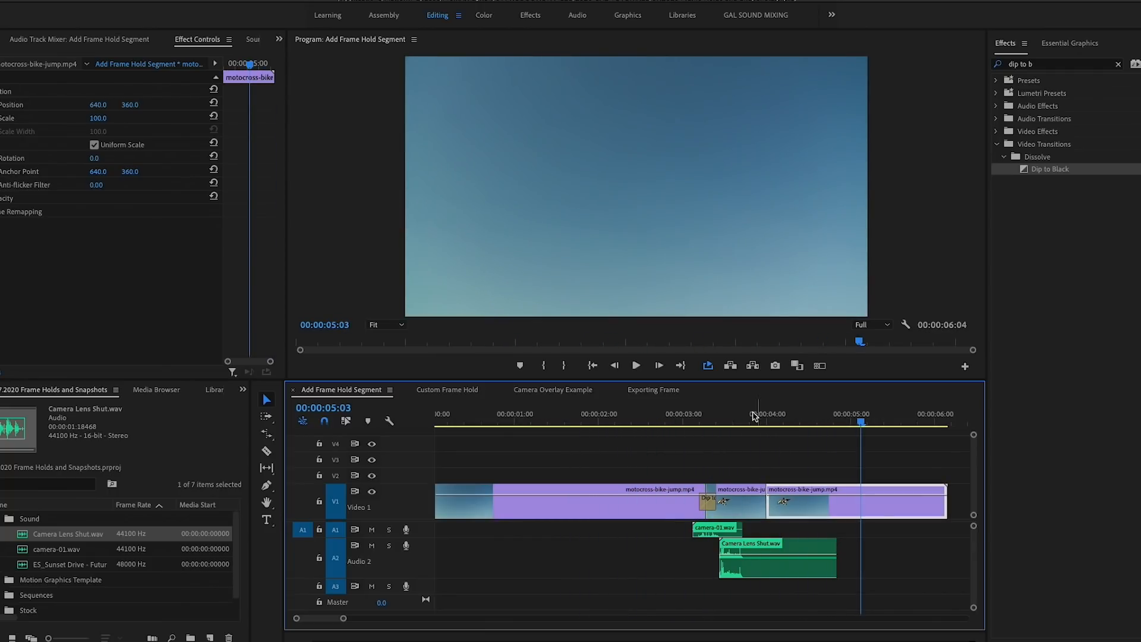
pyautogui.click(559, 414)
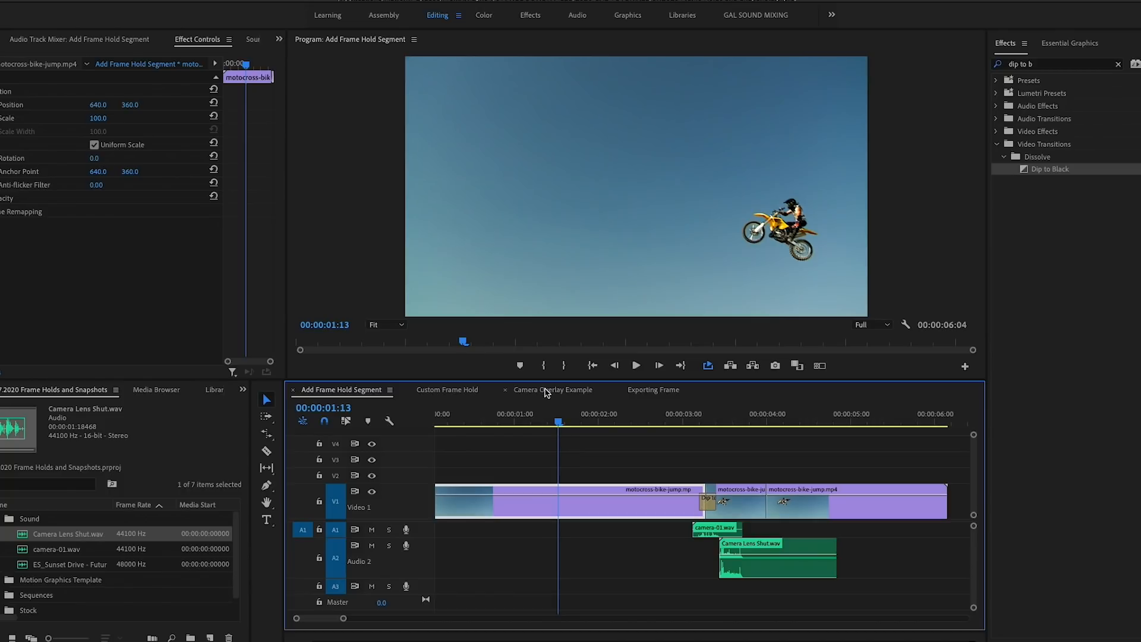
# Step: Play the Camera Overlay Example from its start to watch the viewfinder freeze frames
pyautogui.click(553, 390)
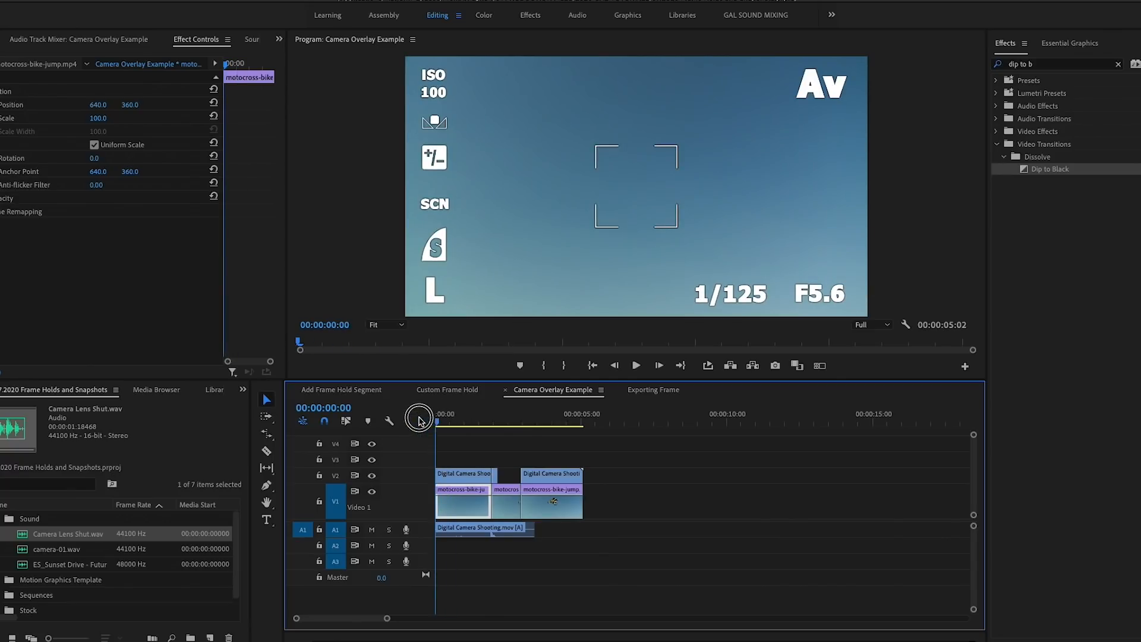
pyautogui.click(635, 365)
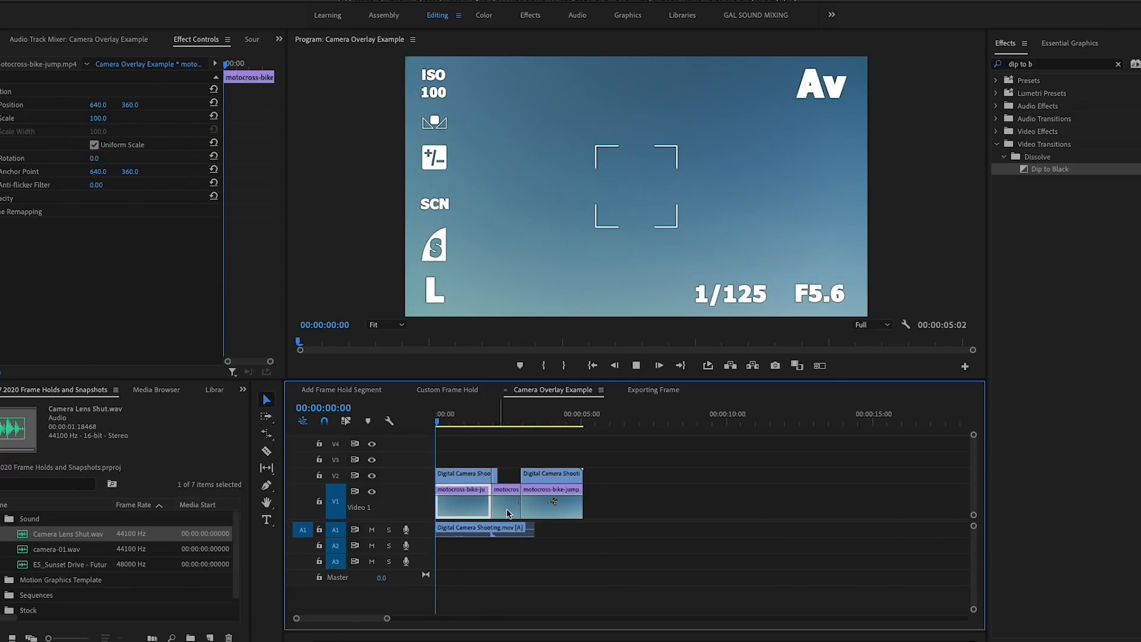
pyautogui.click(491, 414)
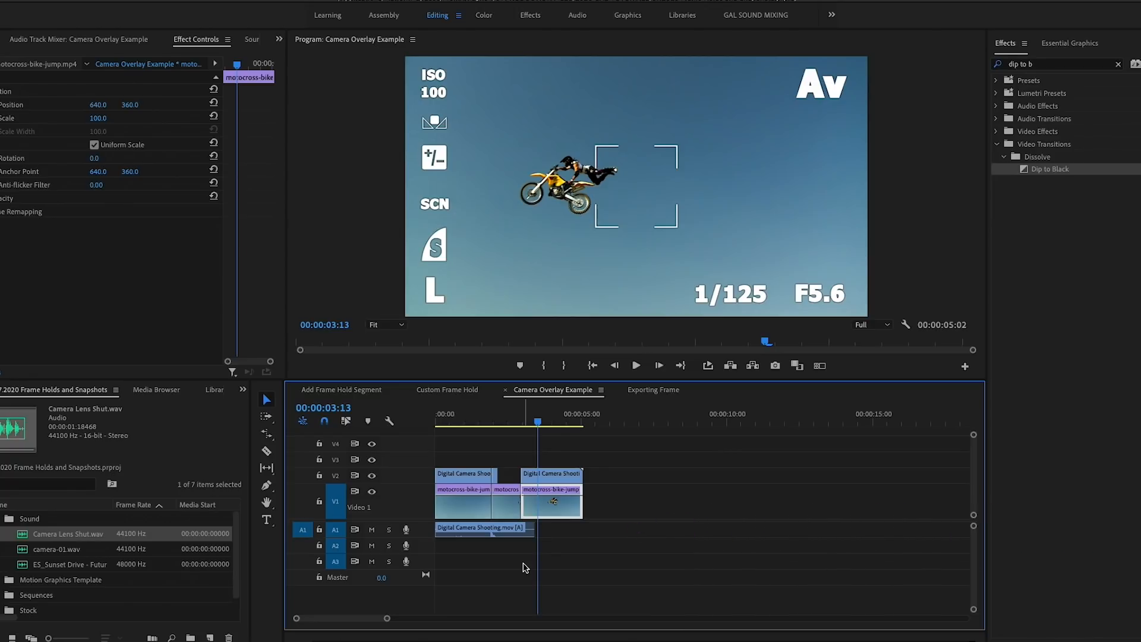
pyautogui.click(363, 393)
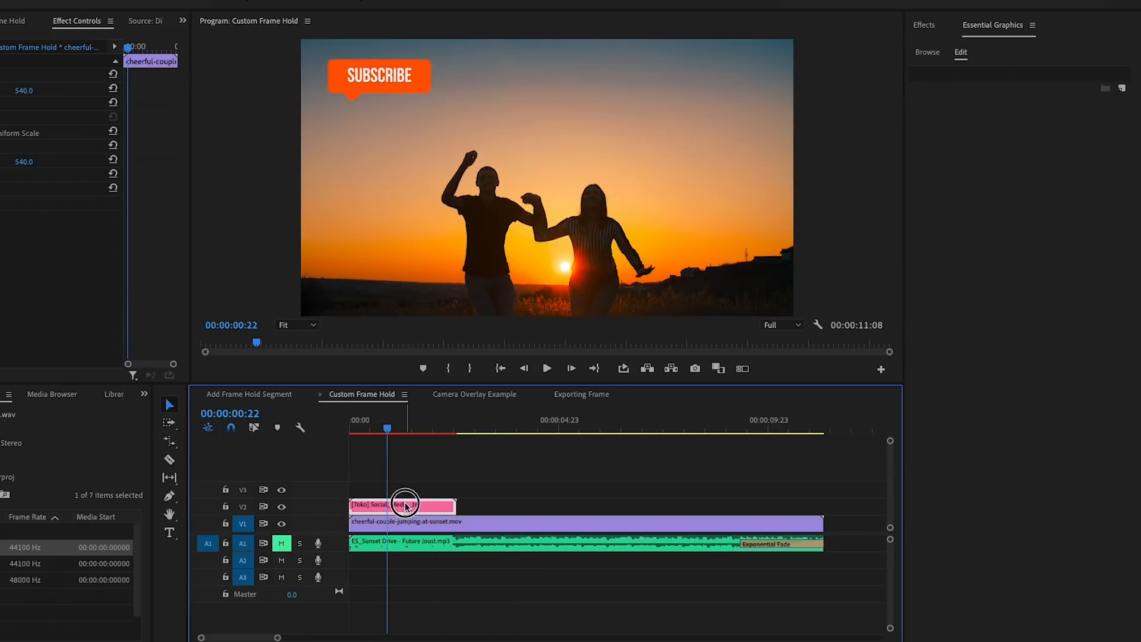
# Step: Inspect the Subscribe graphic's text settings and bring up its clip menu for cutting at the playhead
pyautogui.click(404, 506)
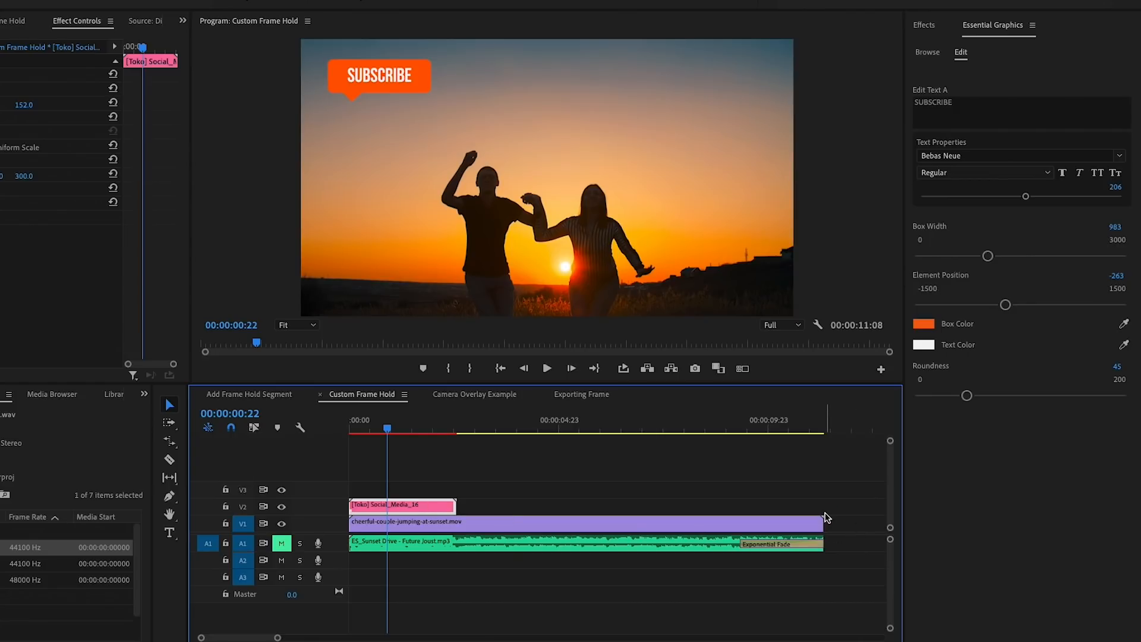
pyautogui.moveTo(413, 486)
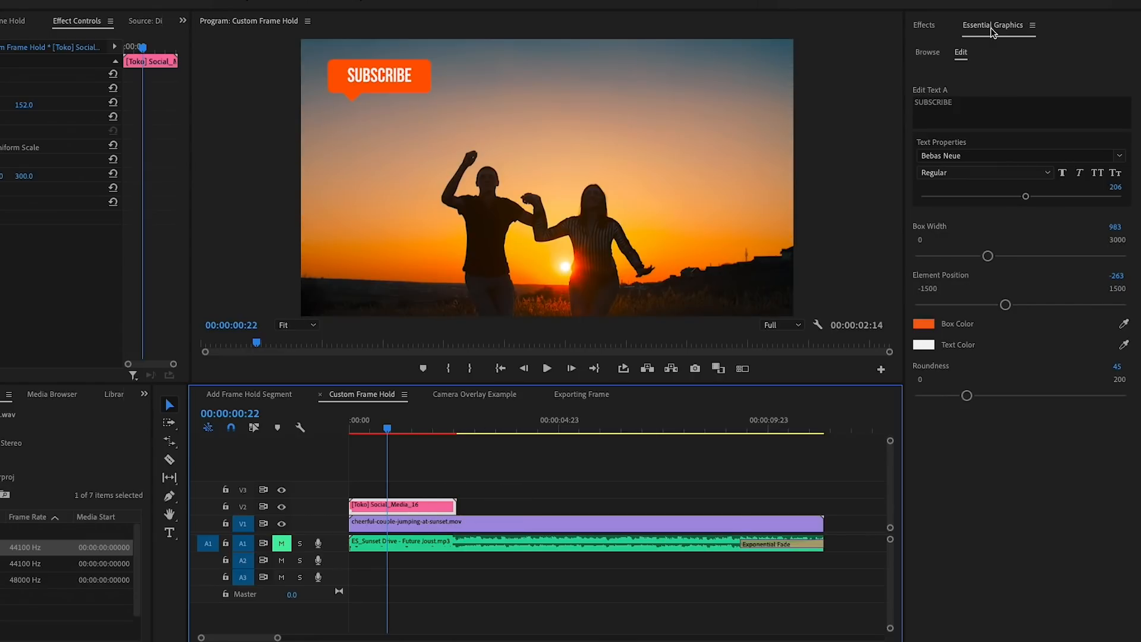
pyautogui.moveTo(947, 229)
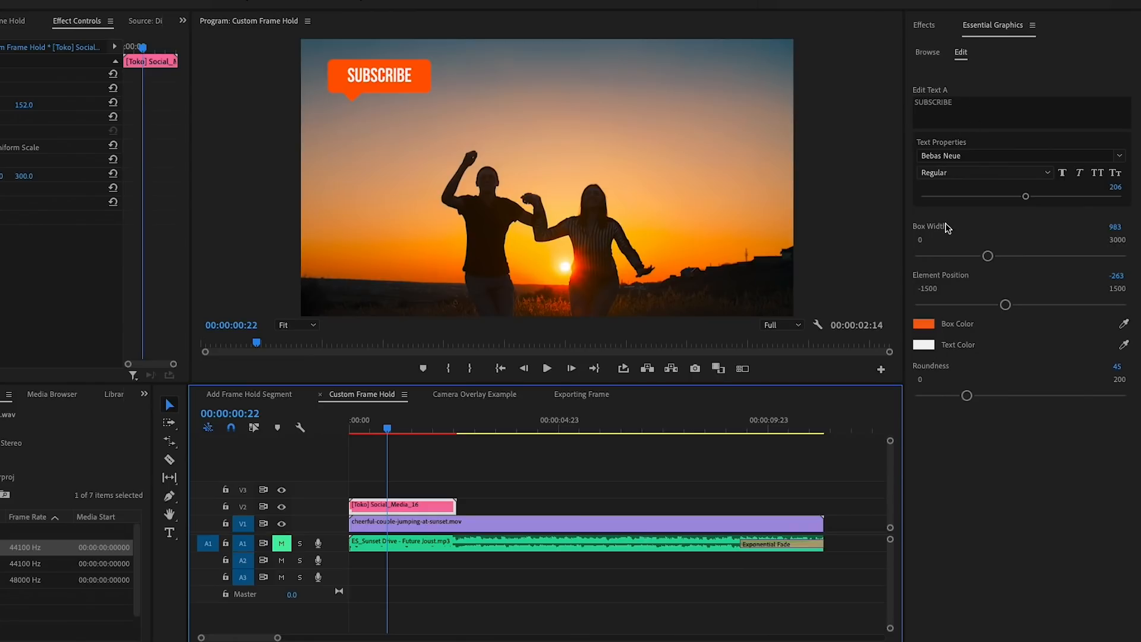
pyautogui.moveTo(957, 307)
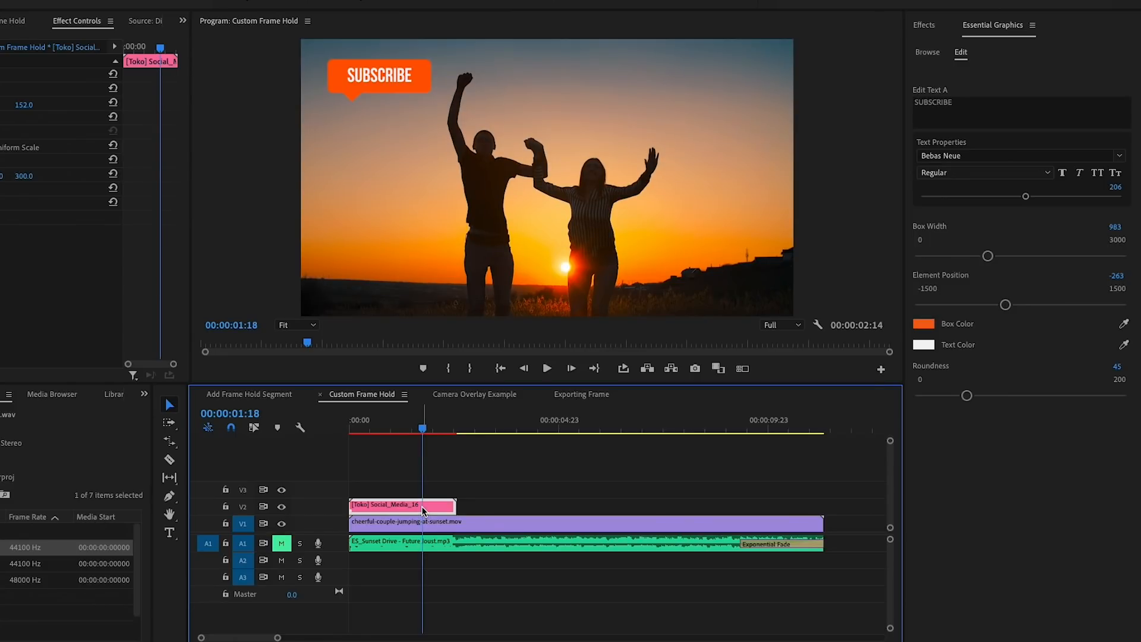
pyautogui.rightClick(403, 506)
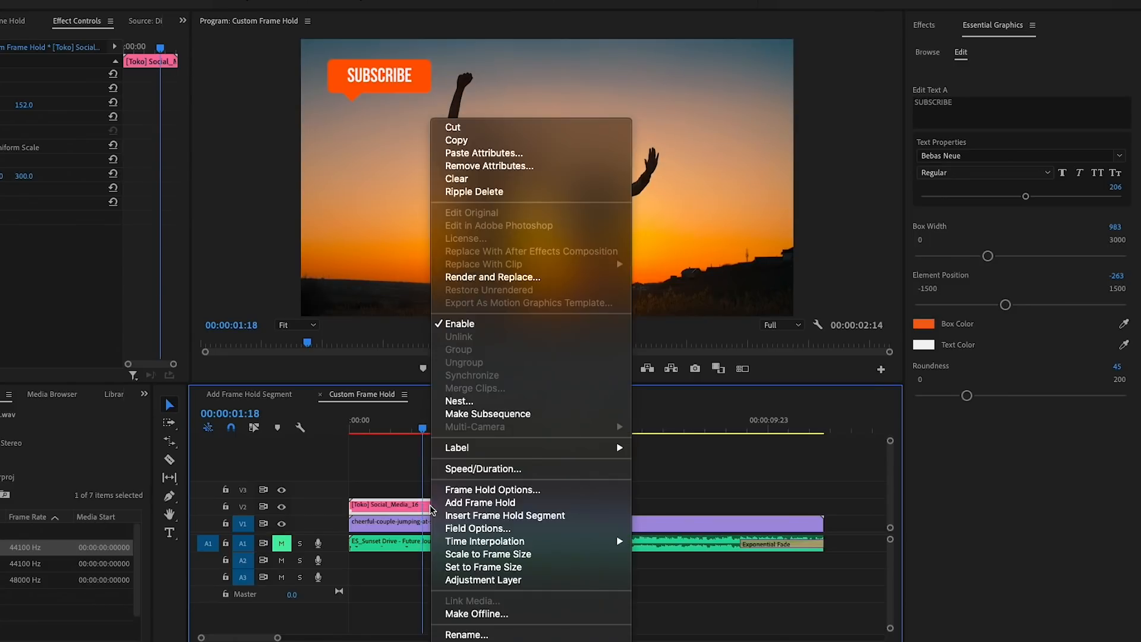
pyautogui.moveTo(491, 489)
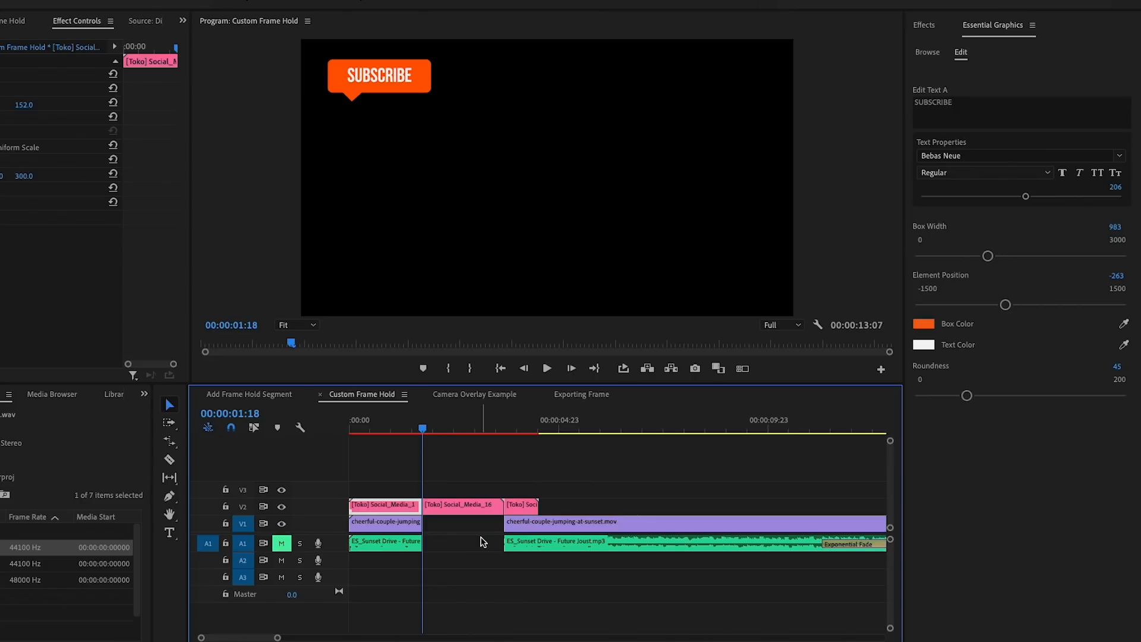
pyautogui.moveTo(375, 559)
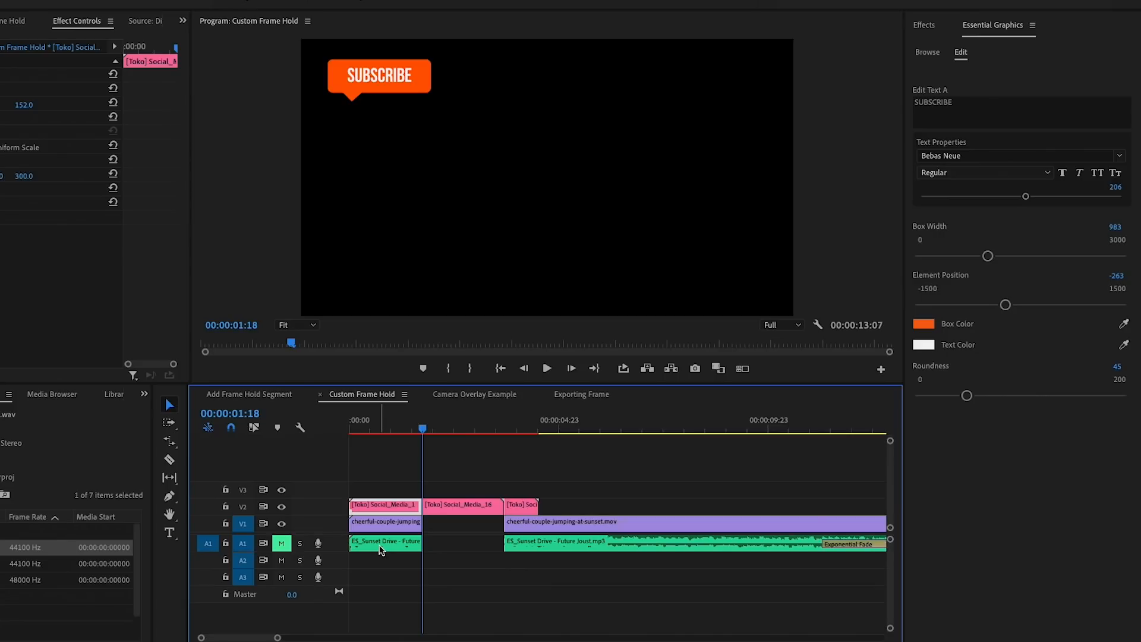
pyautogui.moveTo(487, 497)
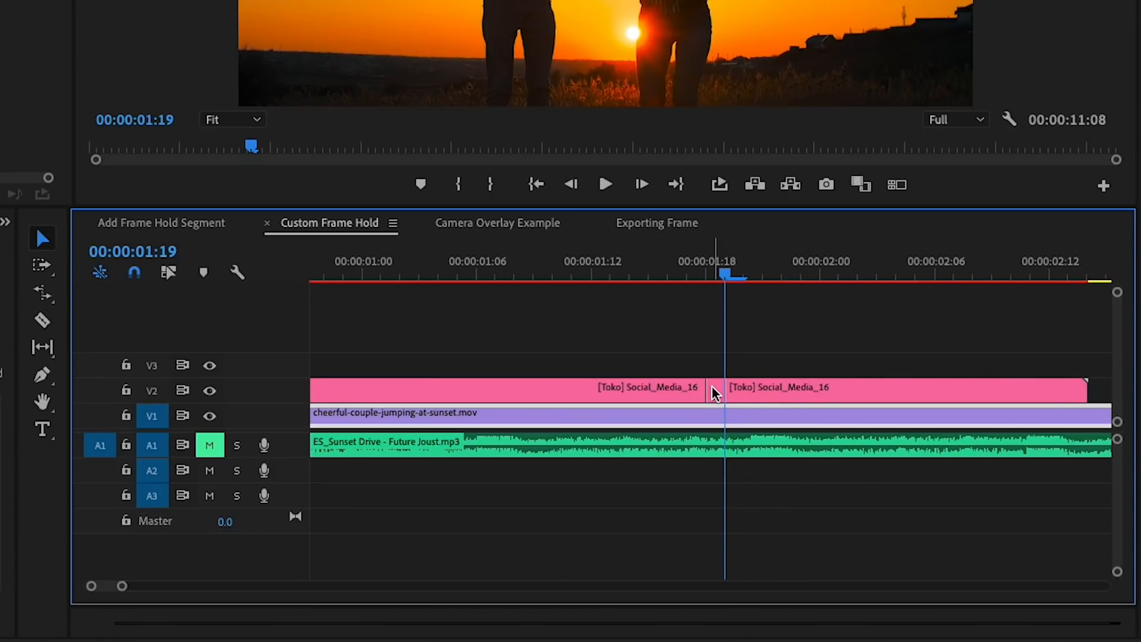
pyautogui.moveTo(655, 428)
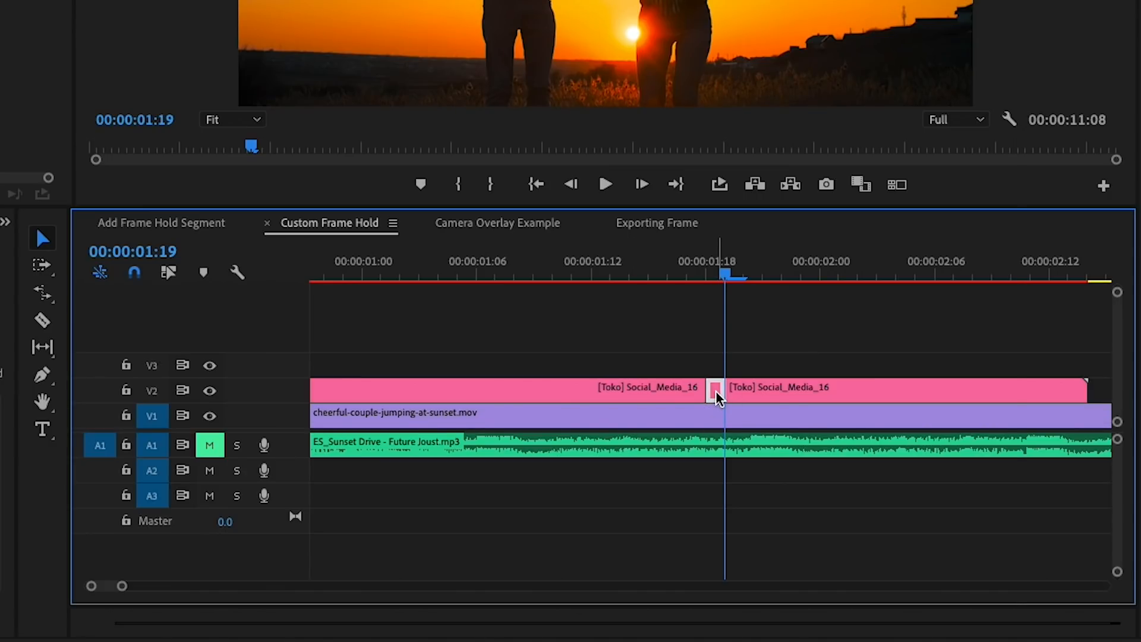
# Step: Set the tiny Subscribe piece's Frame Hold Options to Hold On: Sequence Timecode and confirm
pyautogui.rightClick(715, 391)
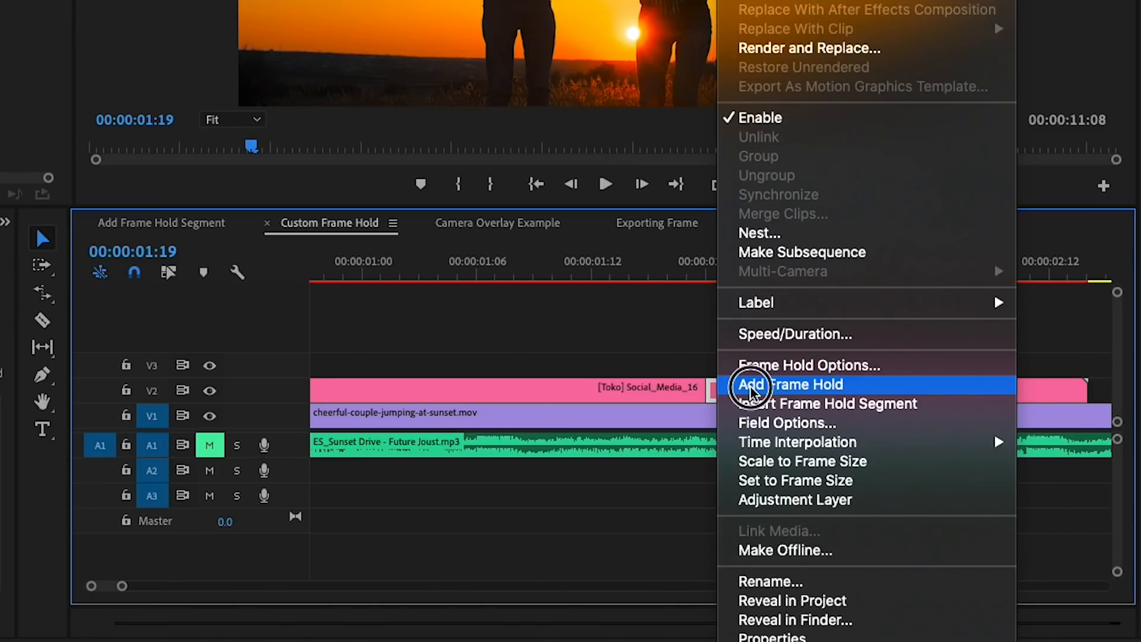
pyautogui.moveTo(717, 390)
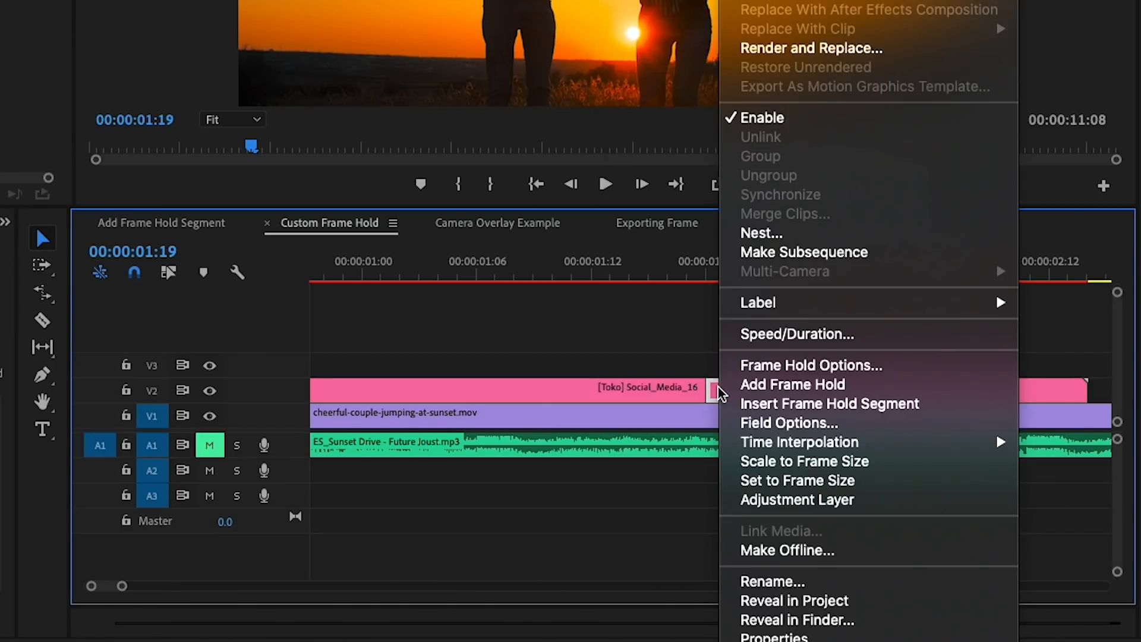
pyautogui.moveTo(786, 365)
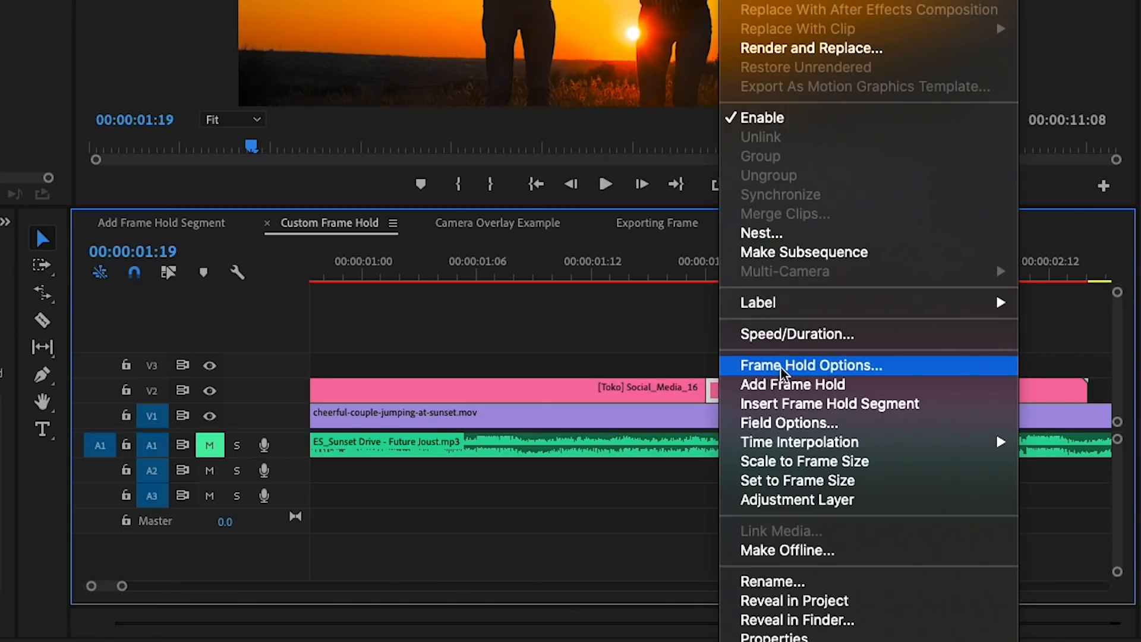
pyautogui.click(811, 365)
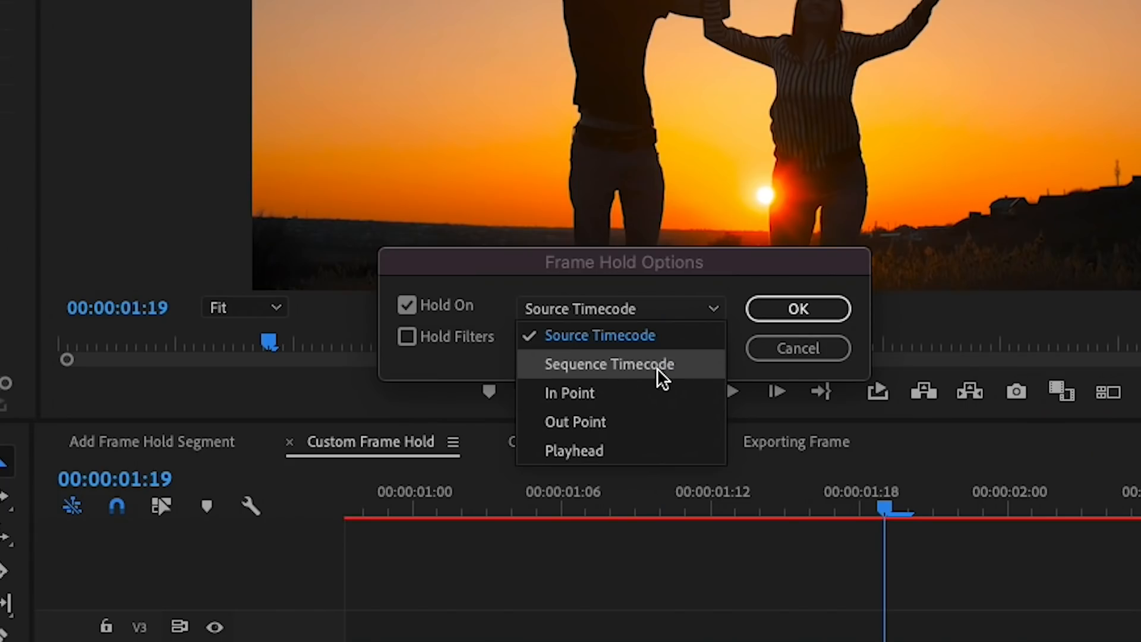
pyautogui.click(610, 364)
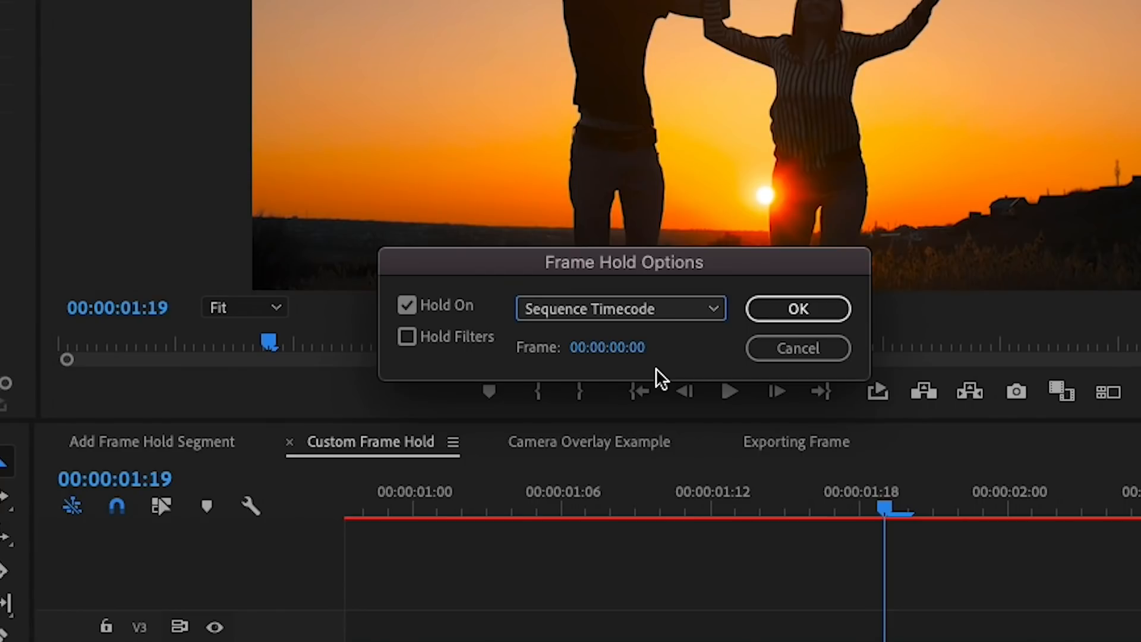
pyautogui.moveTo(796, 309)
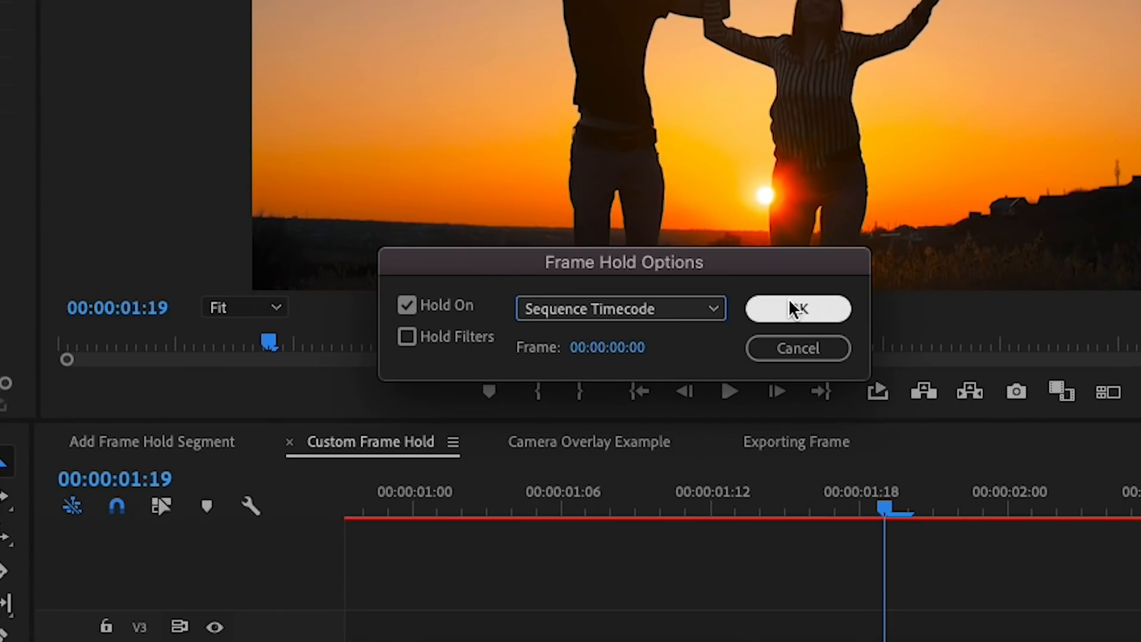
pyautogui.click(797, 308)
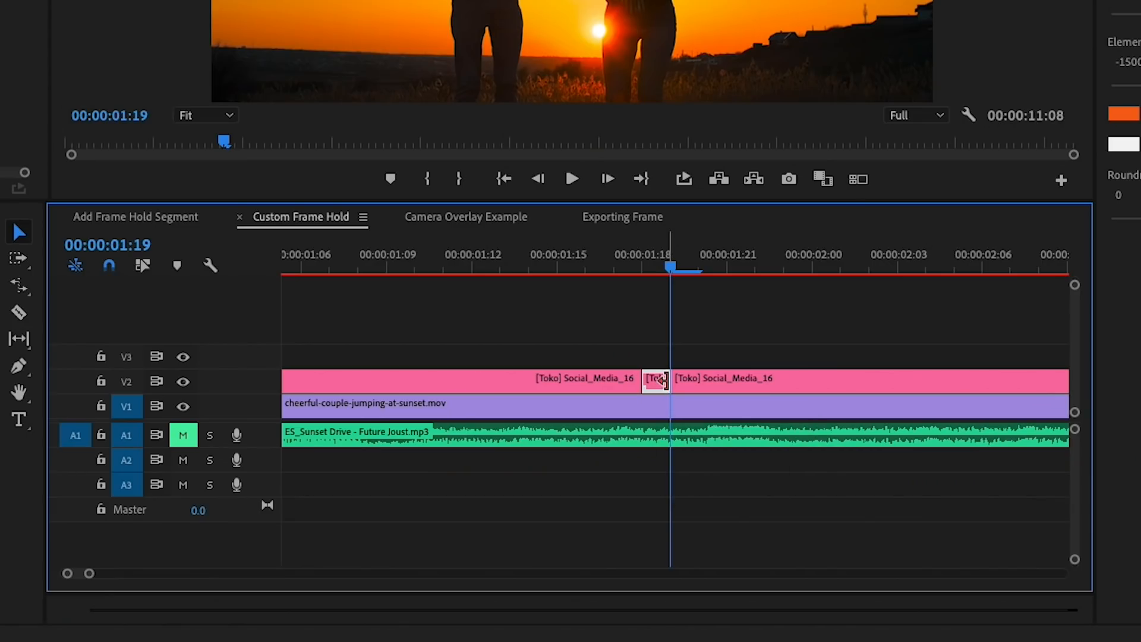
pyautogui.moveTo(655, 379)
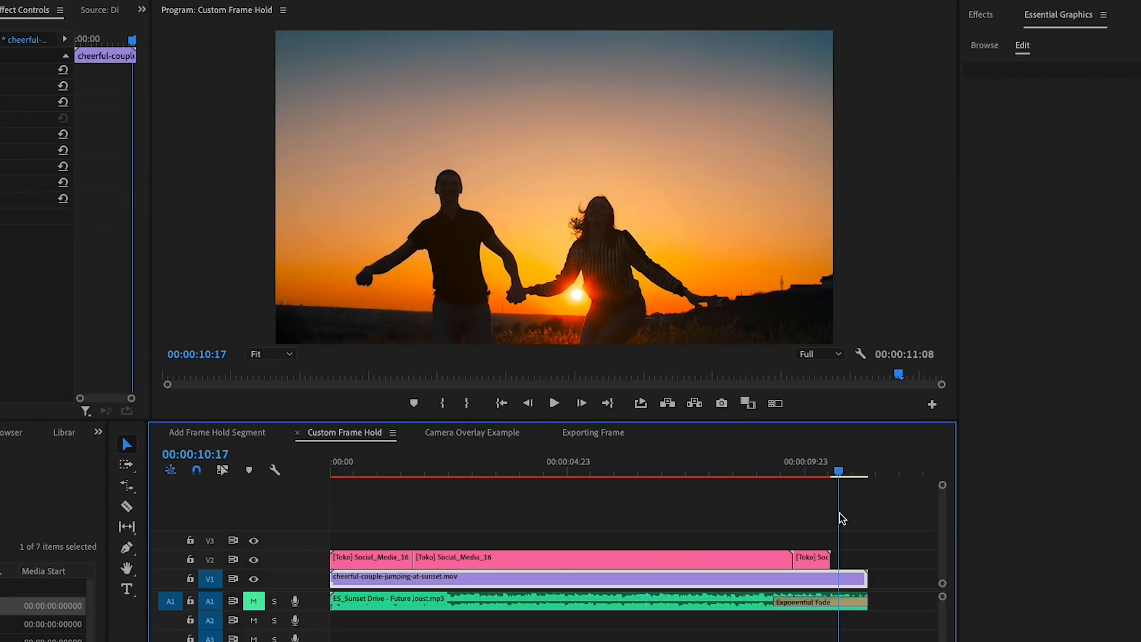
# Step: Switch the Timeline to the Exporting Frame sequence holding the wakeboarder clip
pyautogui.click(592, 431)
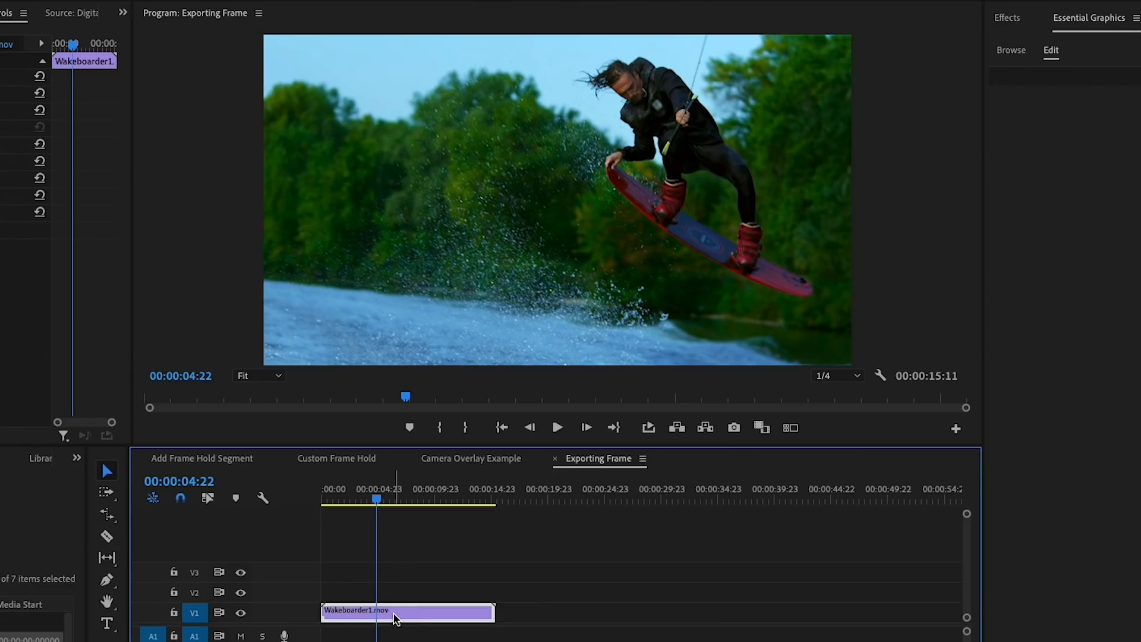
pyautogui.moveTo(650, 442)
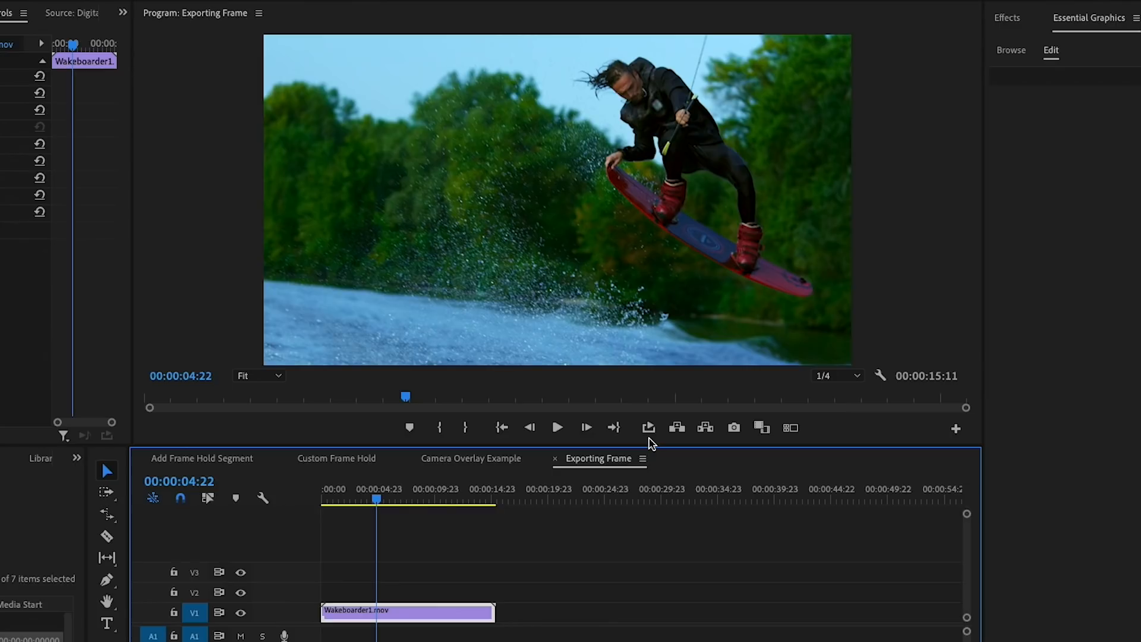
pyautogui.moveTo(735, 428)
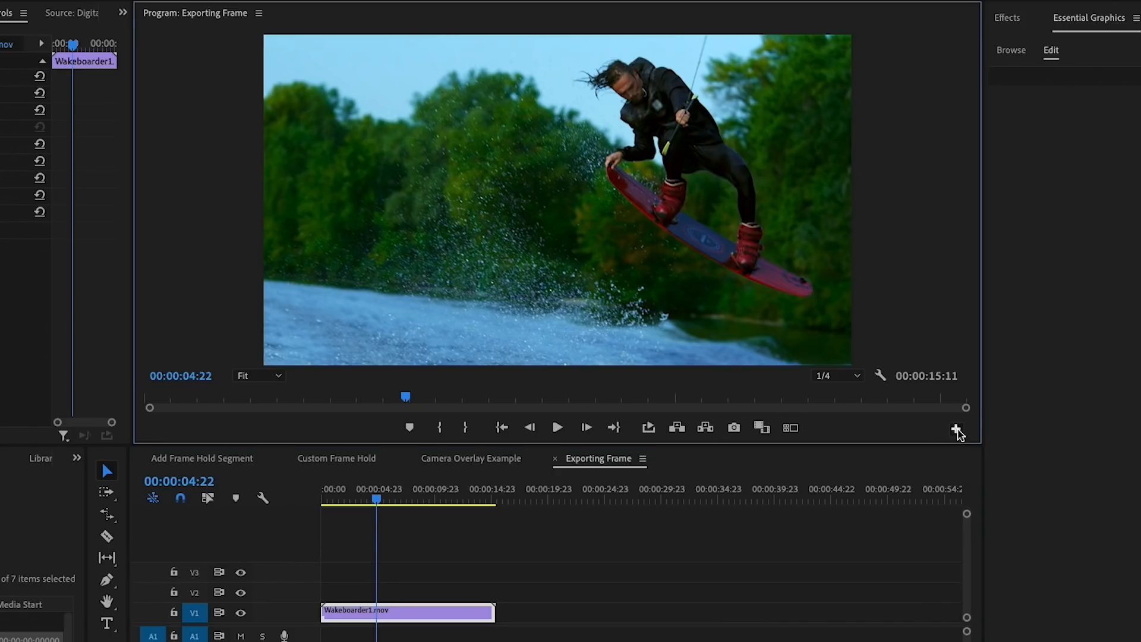
# Step: Cancel the Button Editor, then start Export Frame for the wakeboard still with format PNG
pyautogui.click(956, 429)
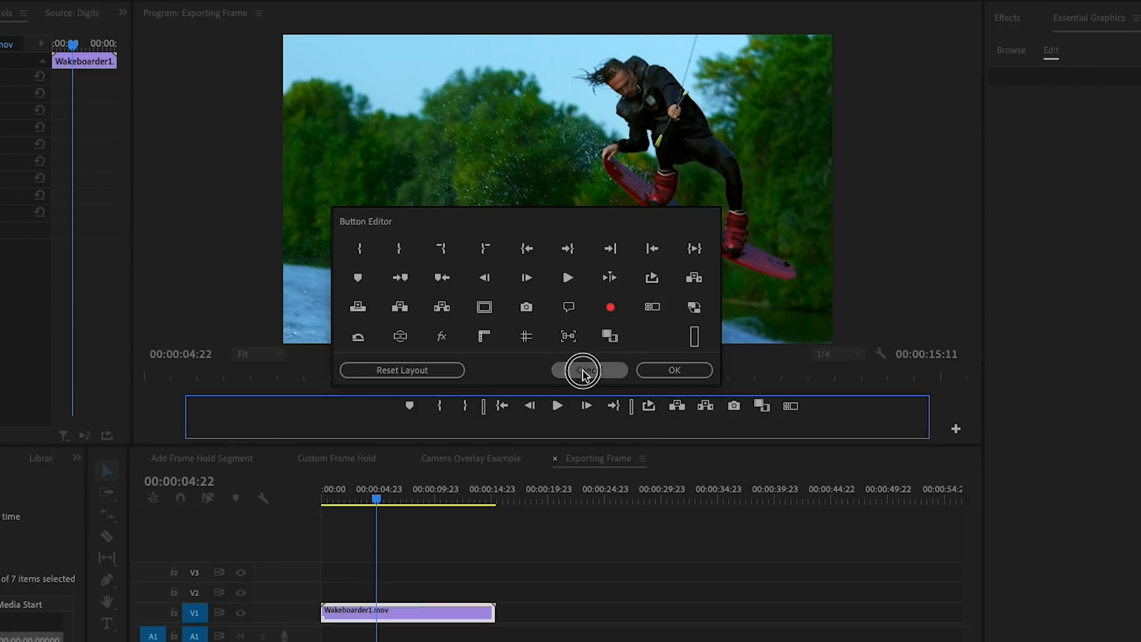
pyautogui.click(591, 369)
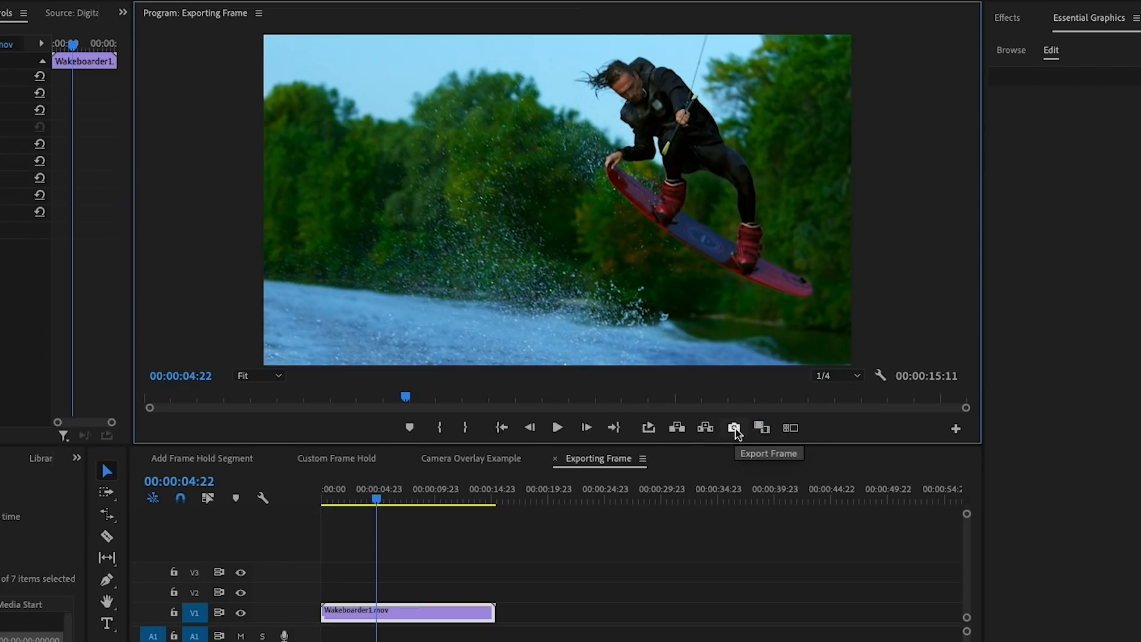
pyautogui.click(734, 428)
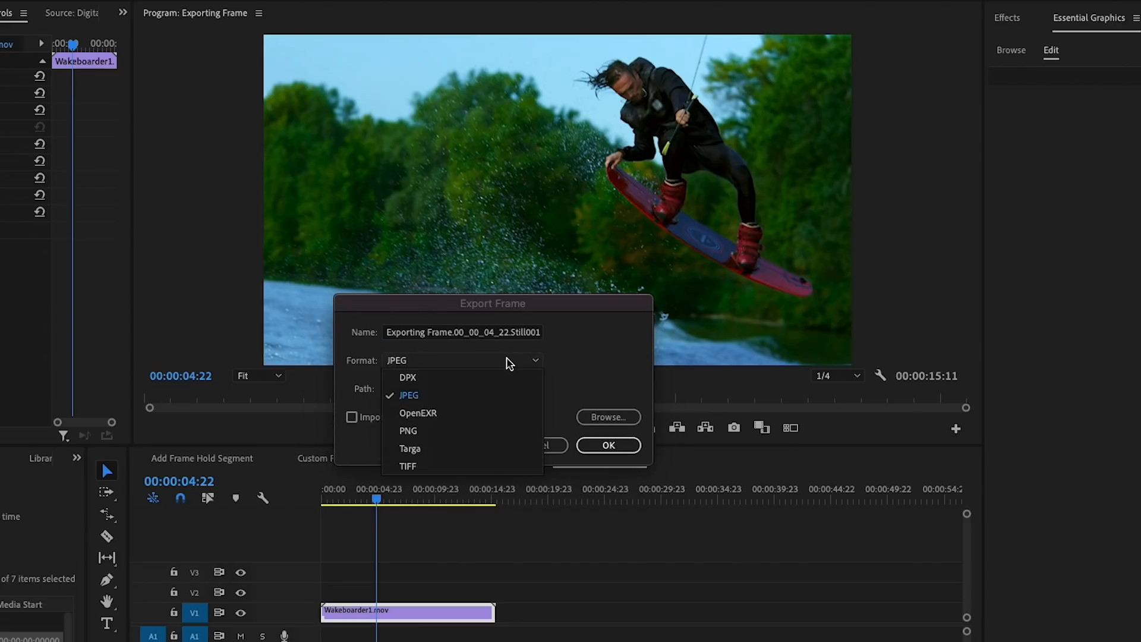
pyautogui.moveTo(428, 384)
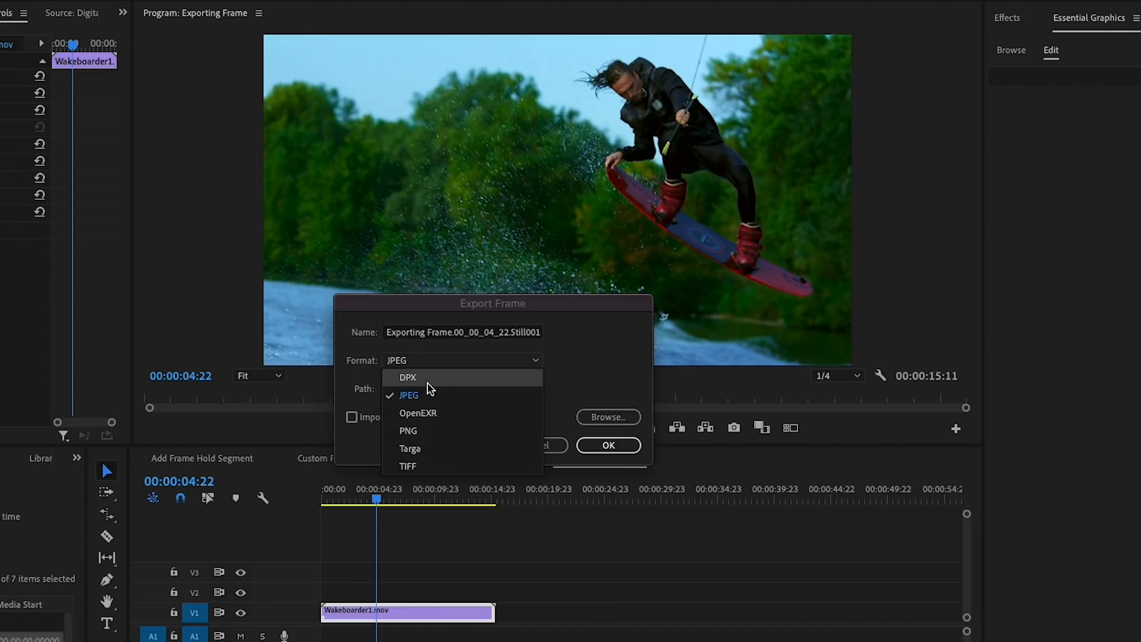
pyautogui.click(407, 430)
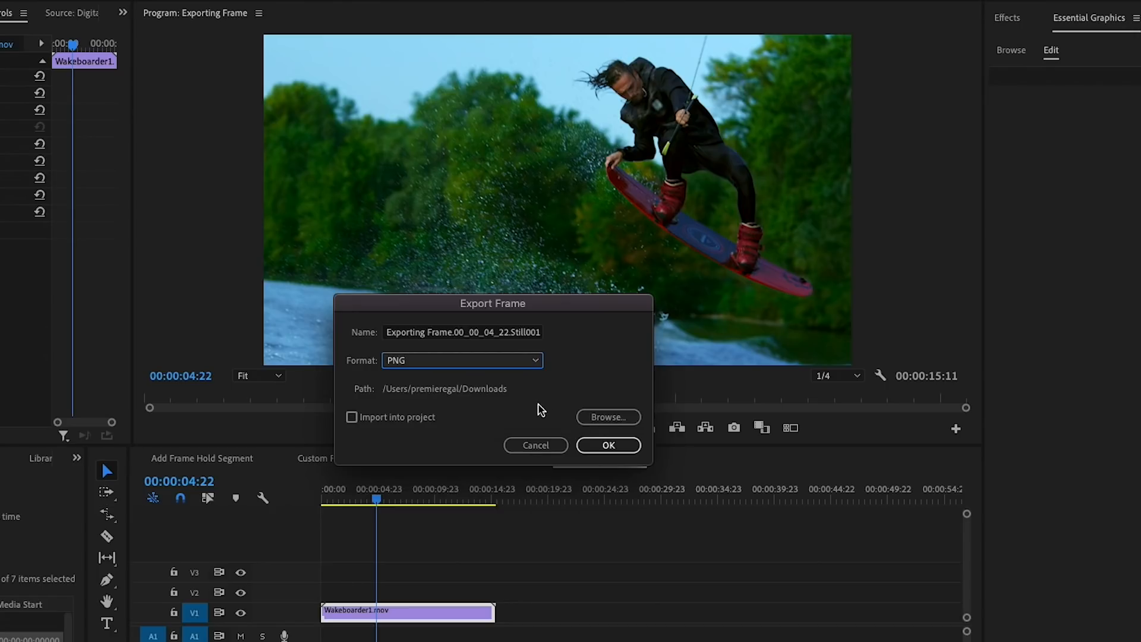
pyautogui.moveTo(547, 409)
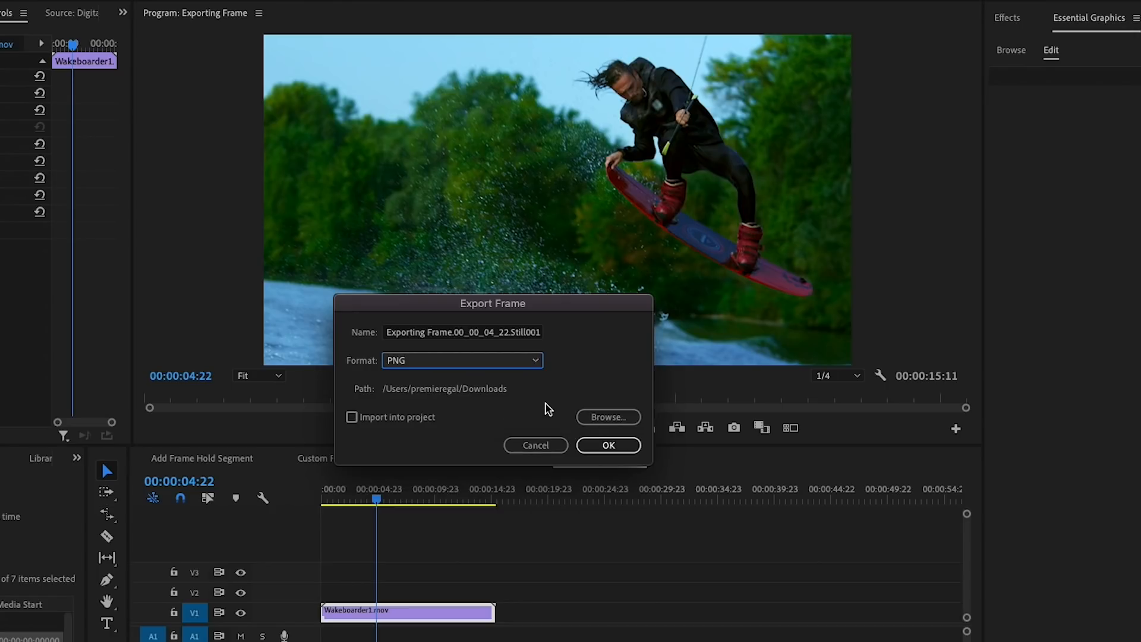
pyautogui.moveTo(490, 408)
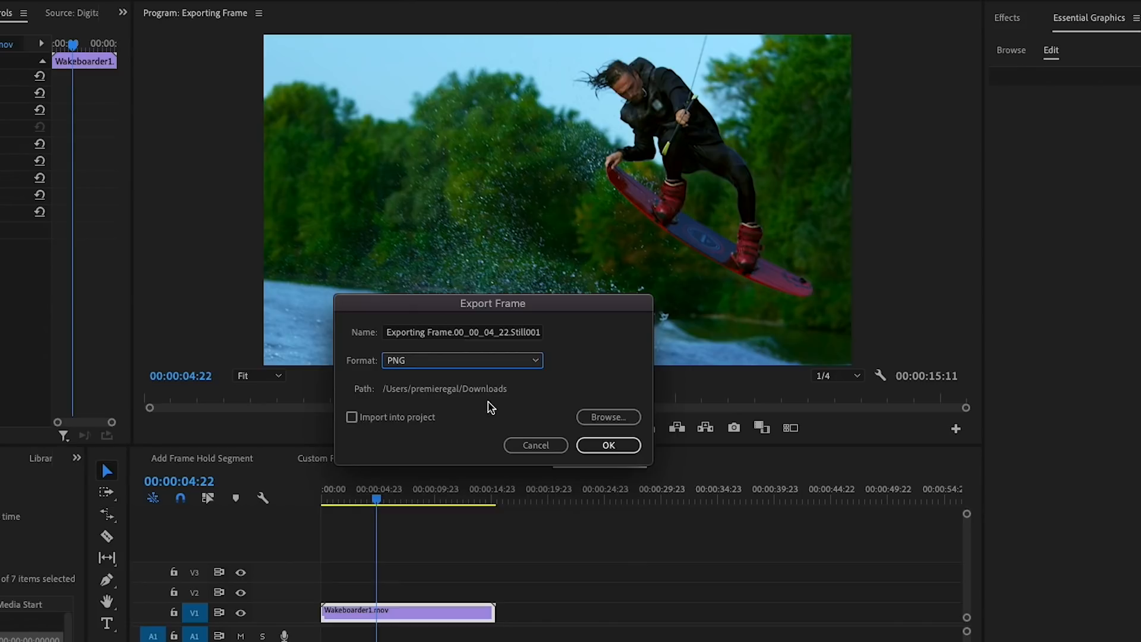
pyautogui.moveTo(597, 390)
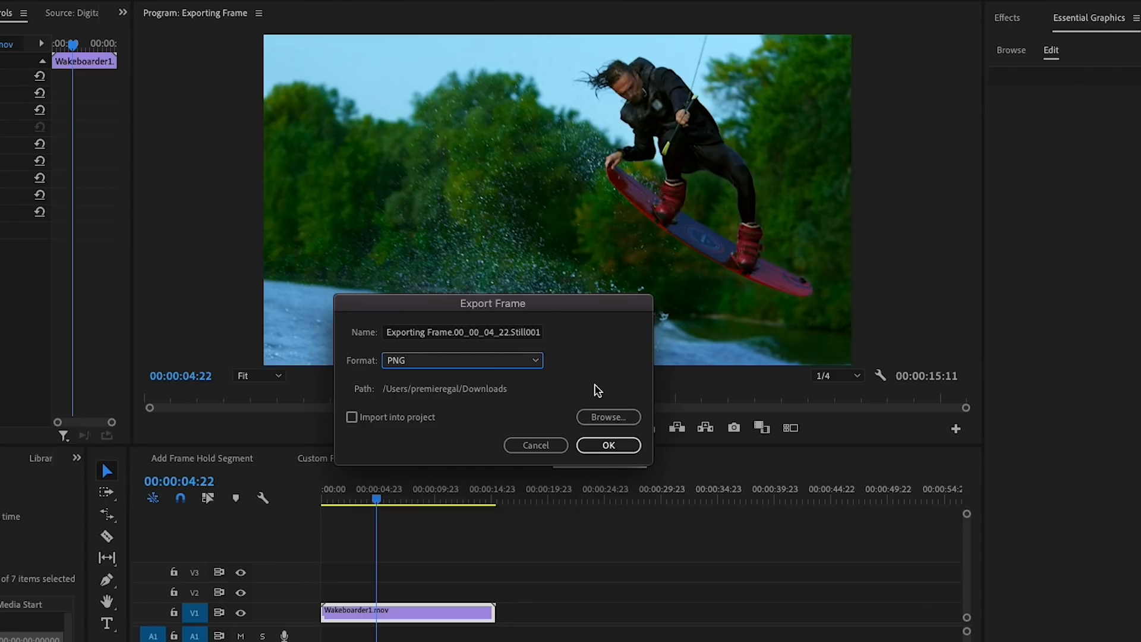
pyautogui.moveTo(352, 419)
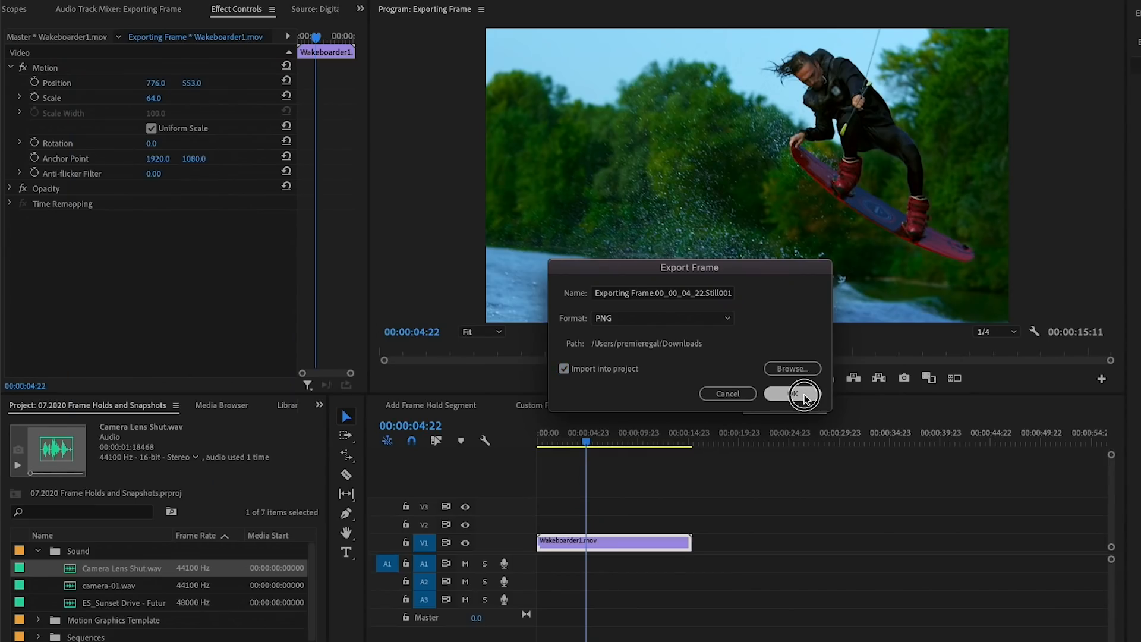
# Step: Export the wakeboarder PNG still and insert it into the timeline, splitting Wakeboarder1.mov on V1
pyautogui.click(793, 394)
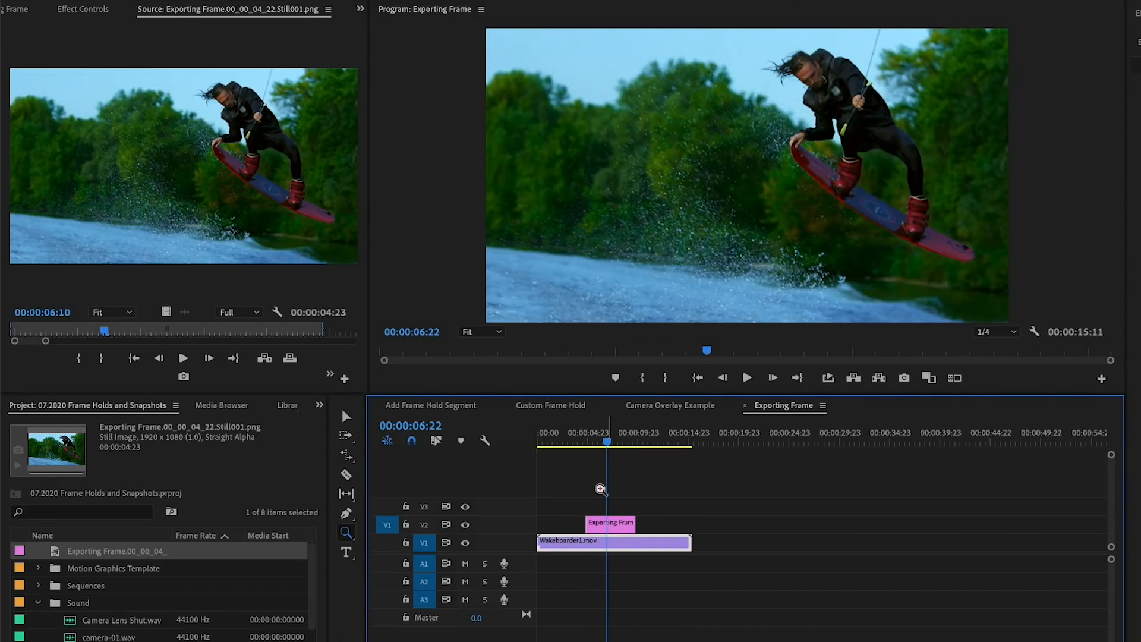
pyautogui.click(346, 474)
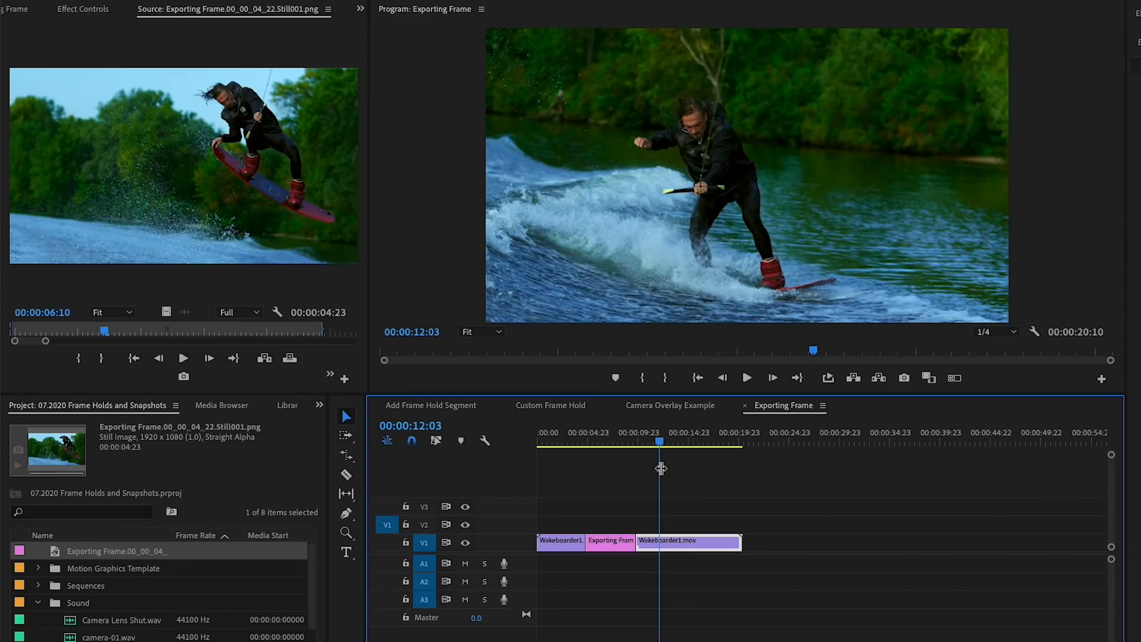
pyautogui.moveTo(661, 470)
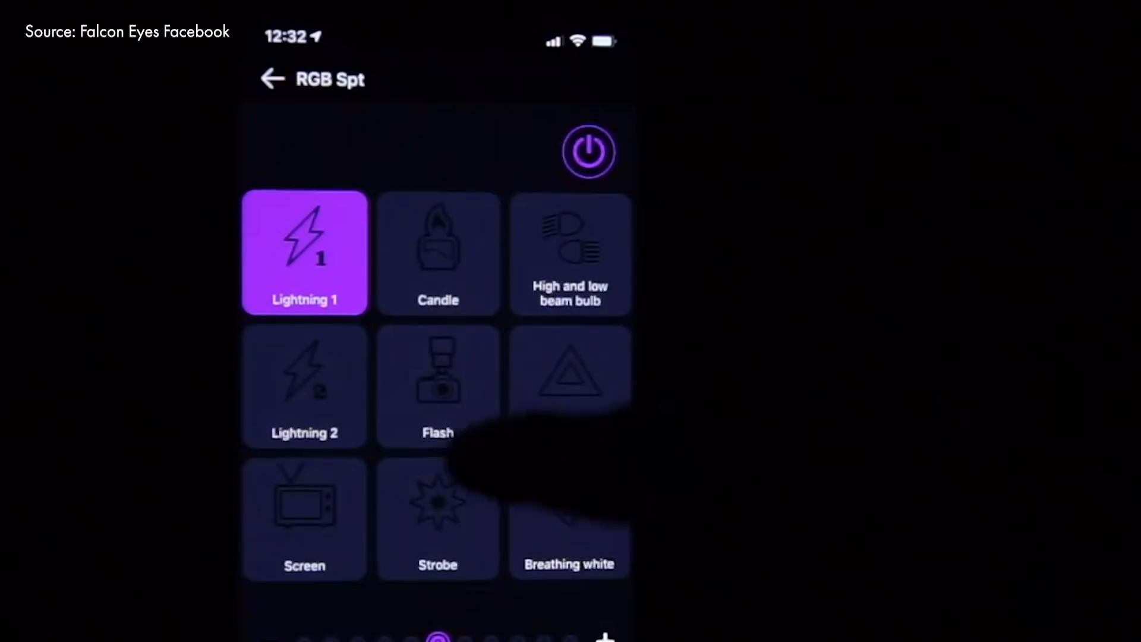
pyautogui.click(438, 252)
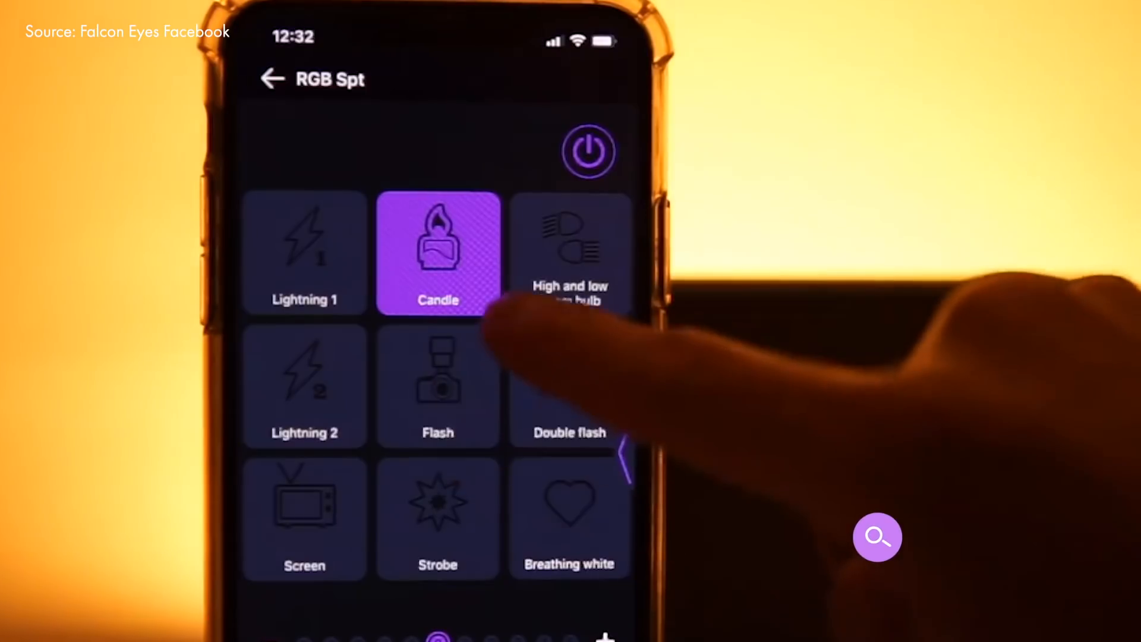
pyautogui.click(438, 385)
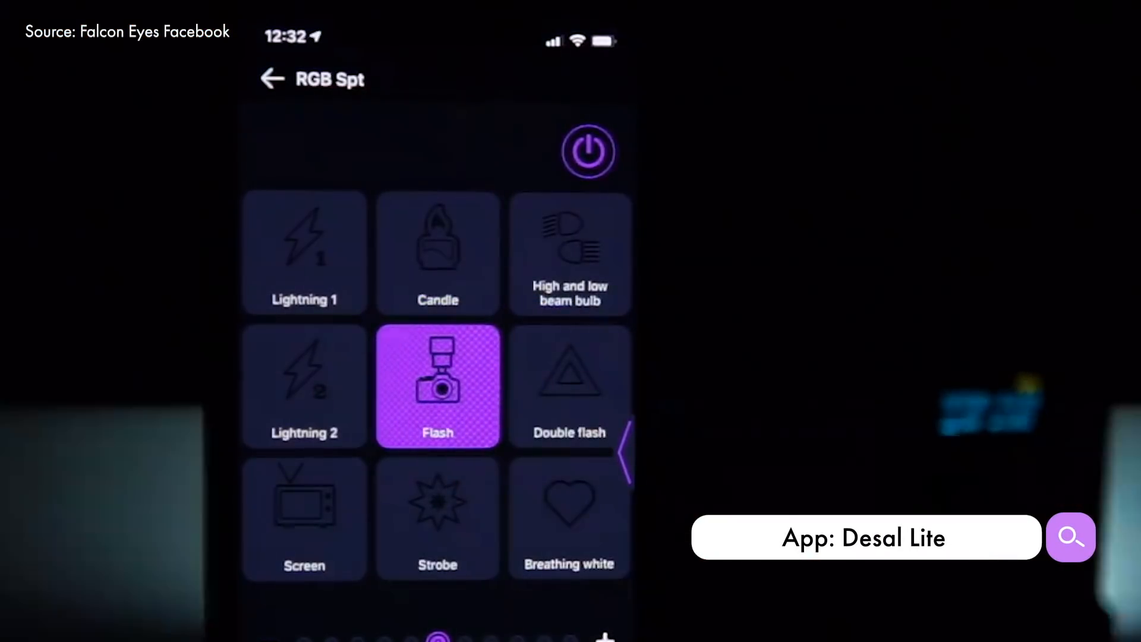
pyautogui.click(438, 519)
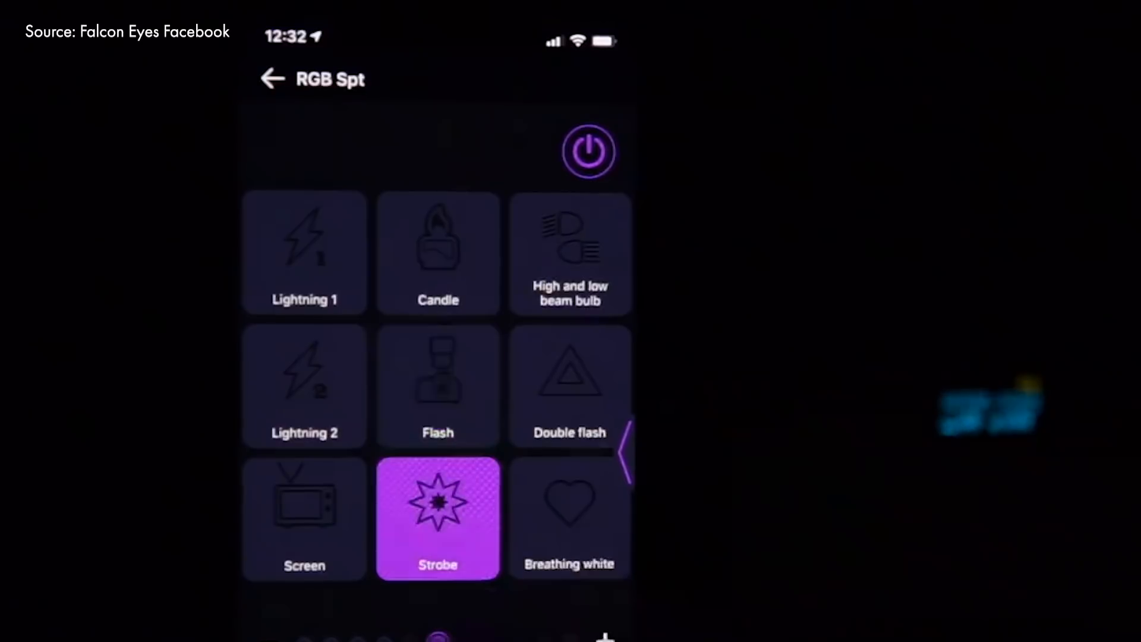